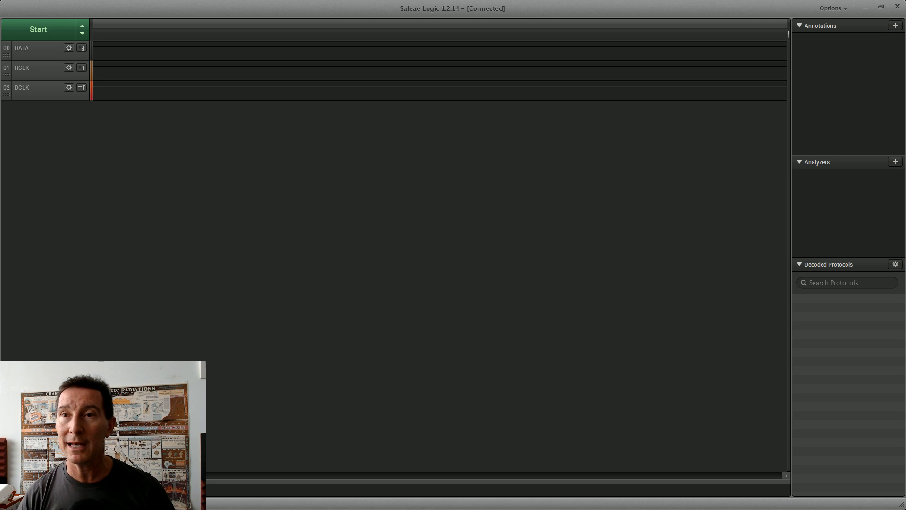
pyautogui.moveTo(587, 124)
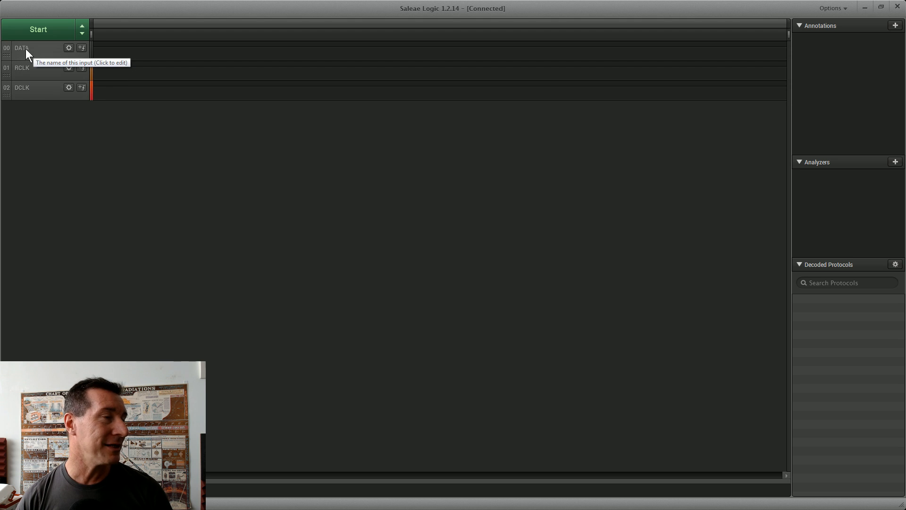
pyautogui.moveTo(22, 76)
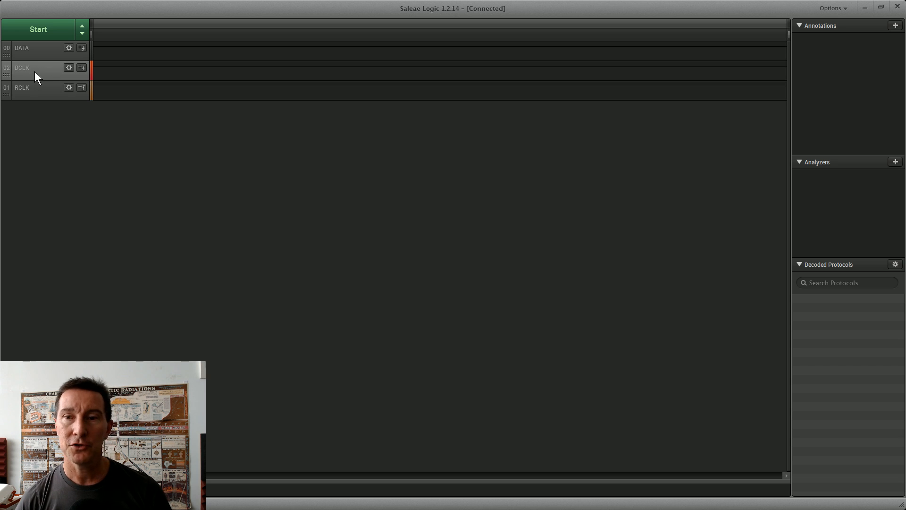
pyautogui.moveTo(38, 63)
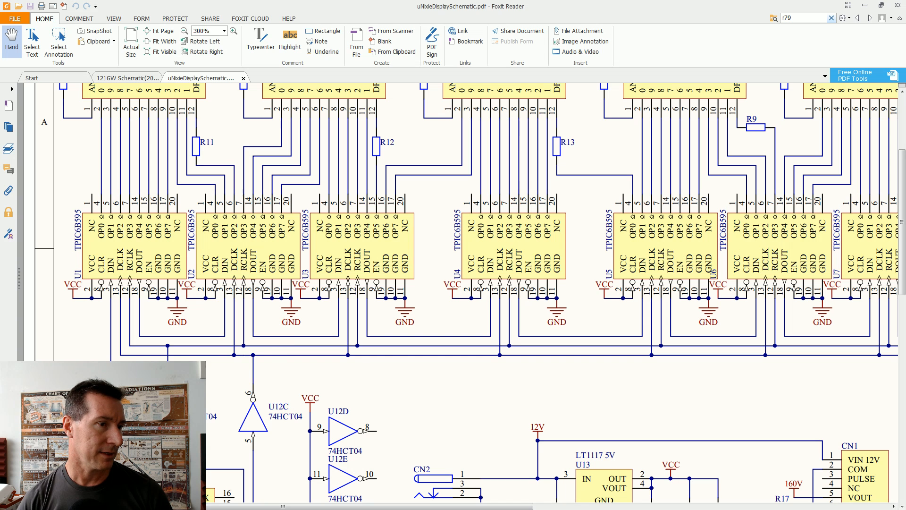
# Scroll down the uNixieDisplaySchematic PDF and zoom out to 200% to show inverters and Wemos module.
pyautogui.scroll(-3)
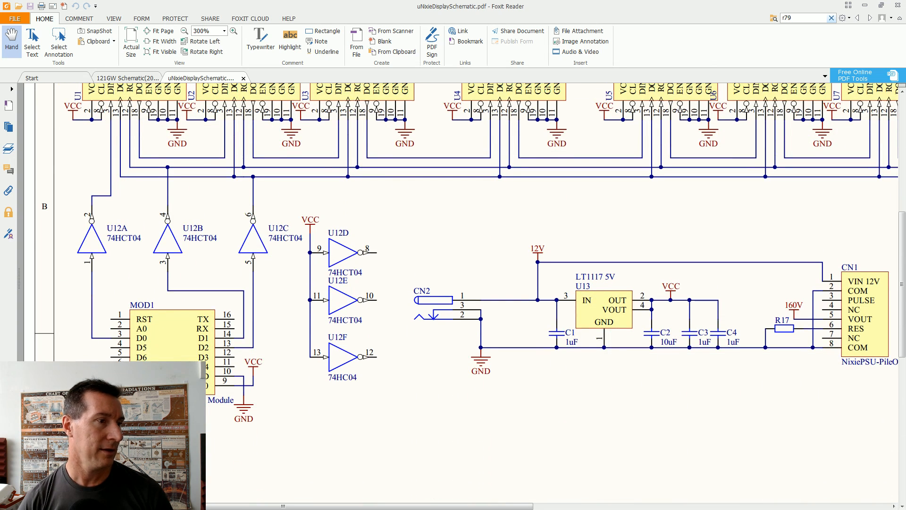
pyautogui.scroll(-3)
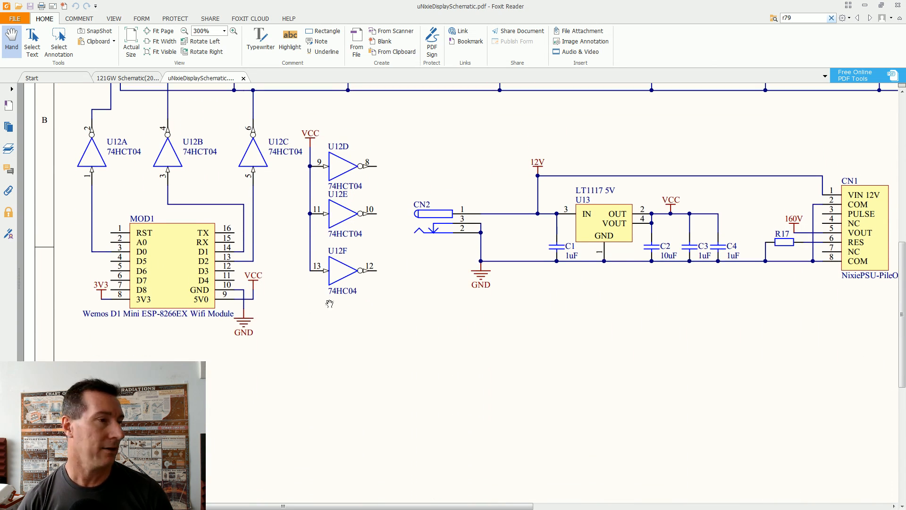
pyautogui.click(235, 30)
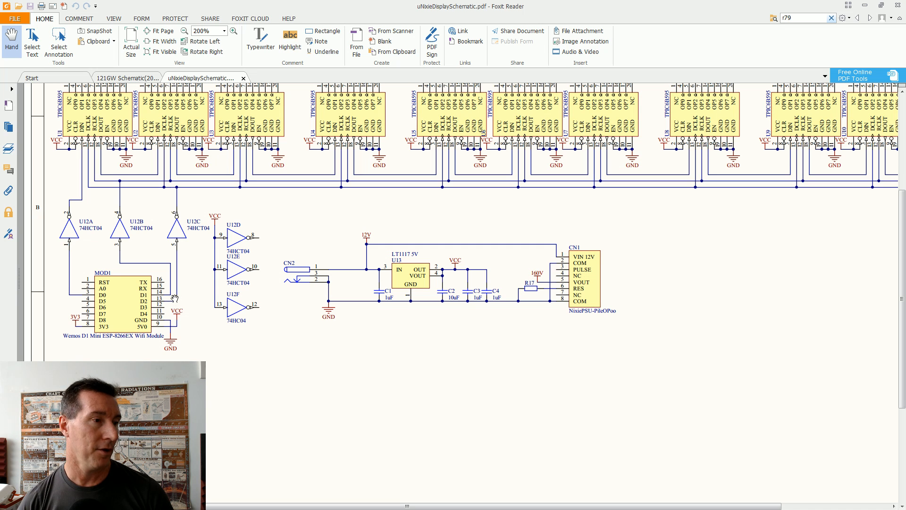
pyautogui.moveTo(643, 326)
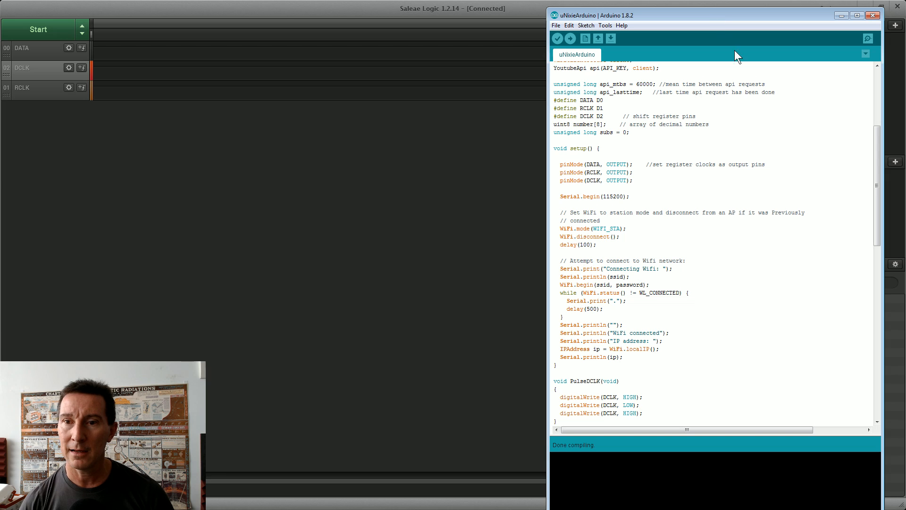
pyautogui.moveTo(580, 107)
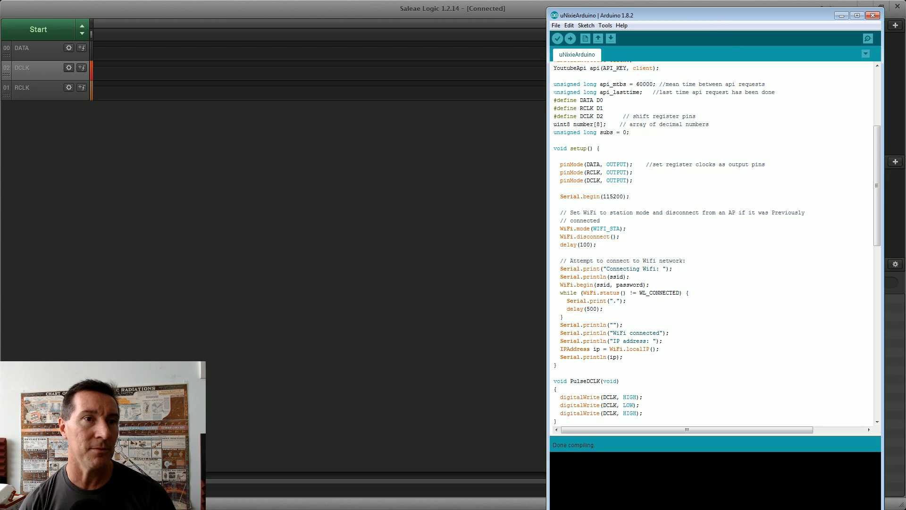
# Highlight the DCLK #define line and the DATA identifier in pinMode within the uNixieArduino sketch.
pyautogui.tripleClick(578, 100)
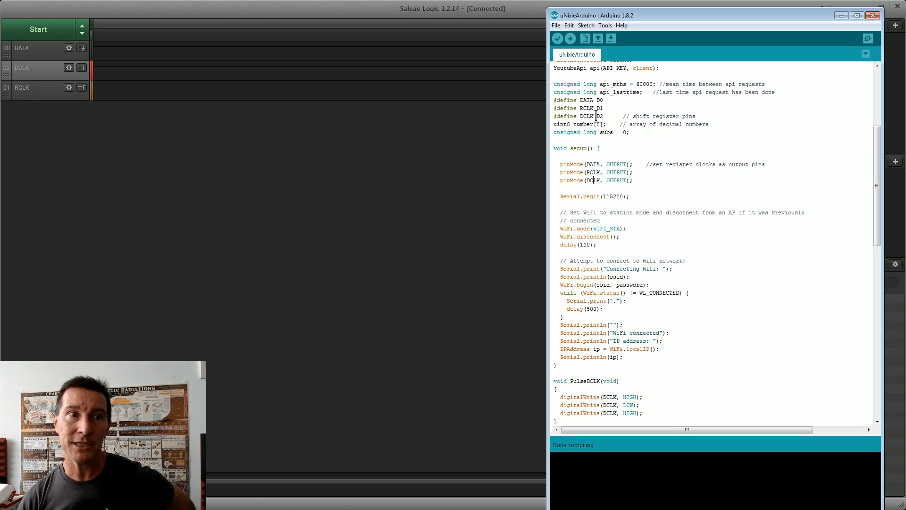
pyautogui.doubleClick(593, 164)
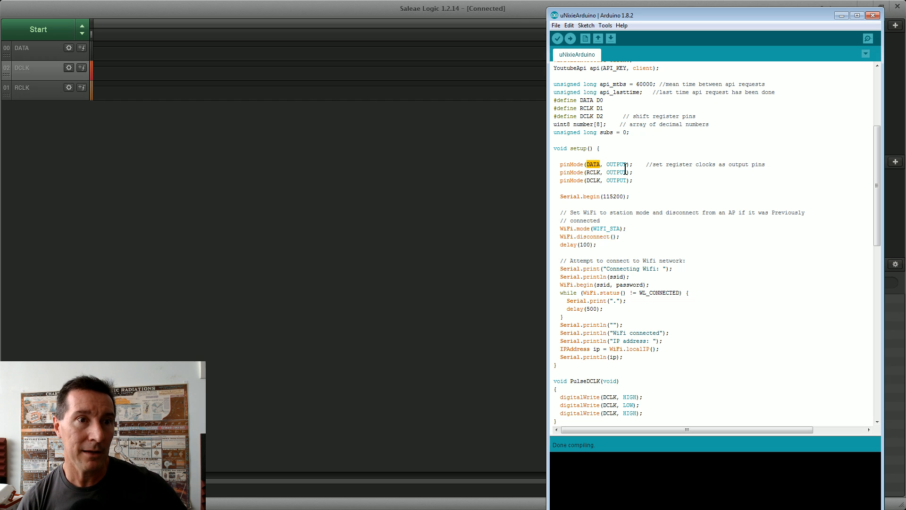
pyautogui.moveTo(578, 104)
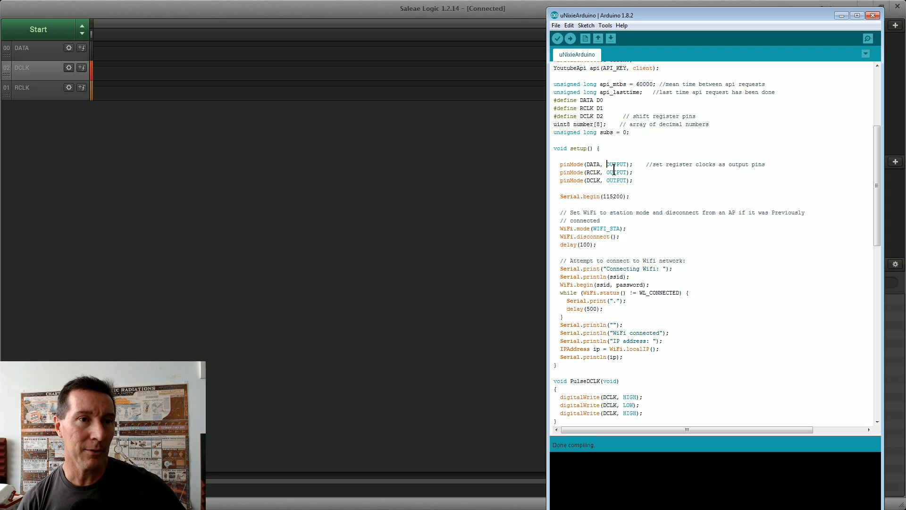
pyautogui.scroll(-3)
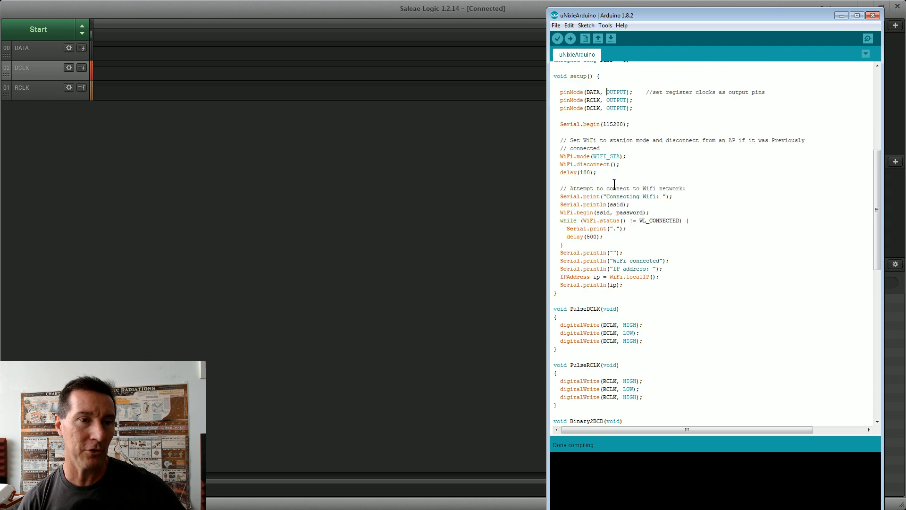
pyautogui.scroll(-3)
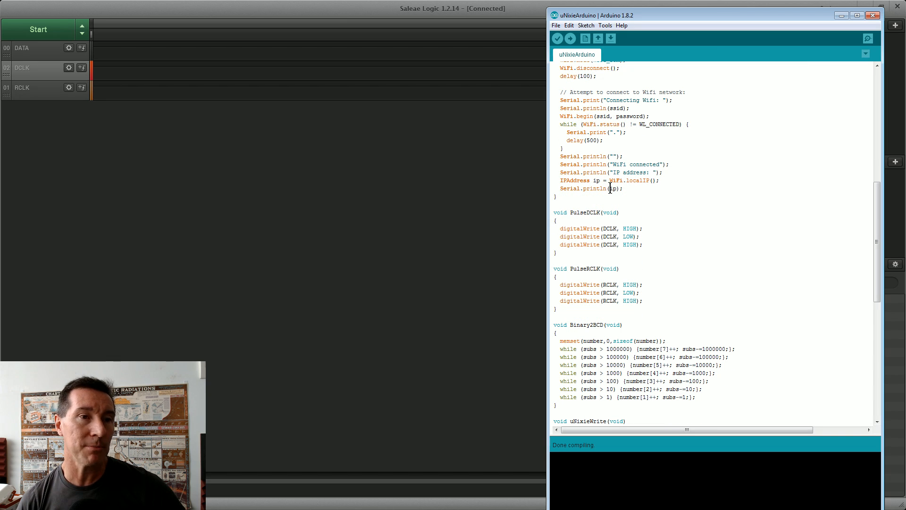
pyautogui.scroll(-3)
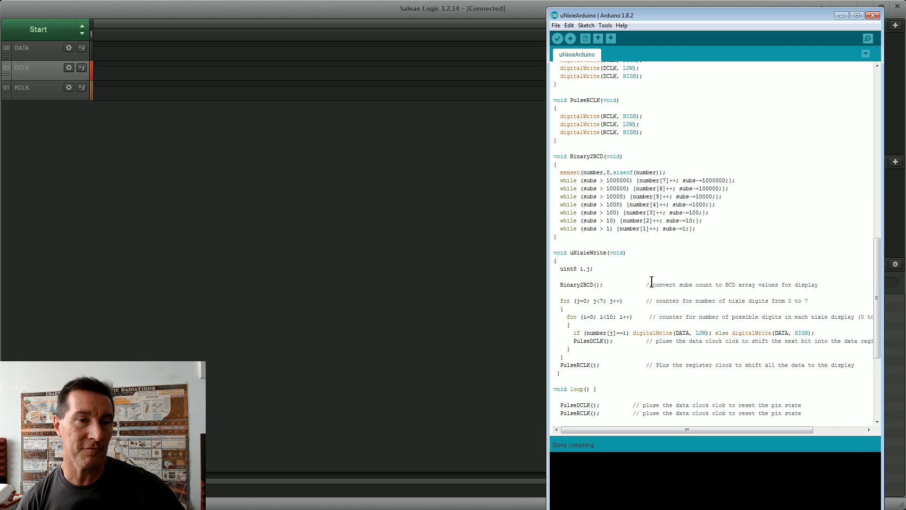
pyautogui.scroll(-3)
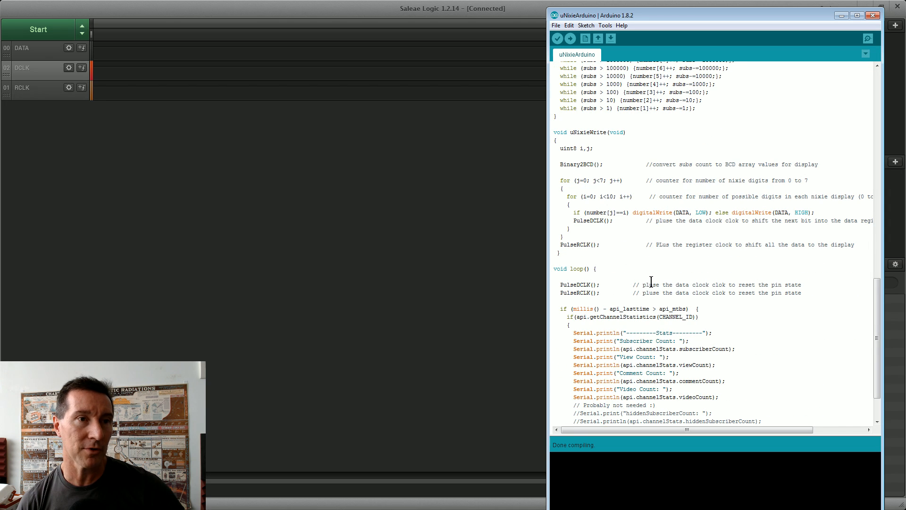
pyautogui.scroll(-3)
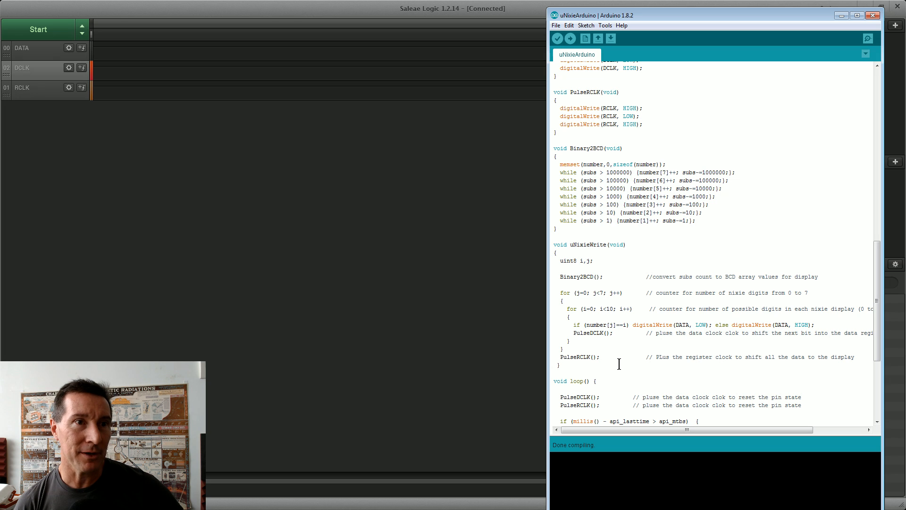
pyautogui.scroll(-3)
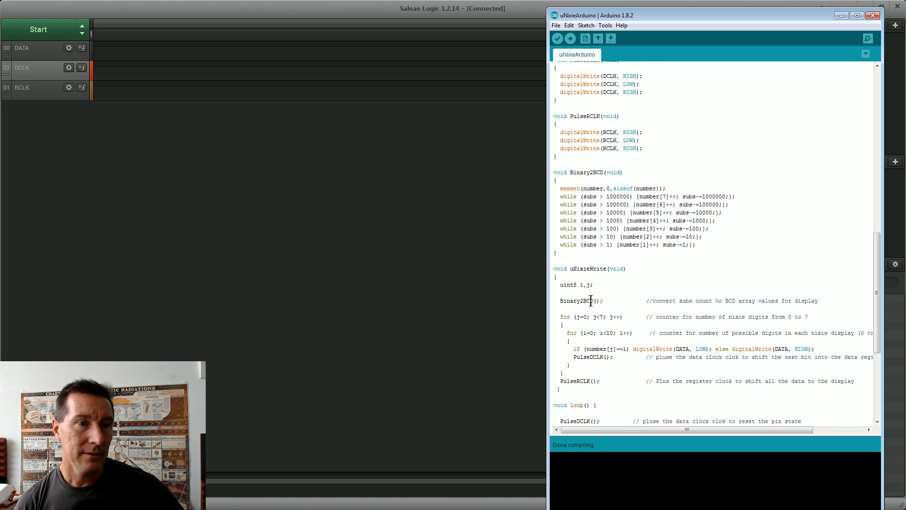
pyautogui.scroll(-3)
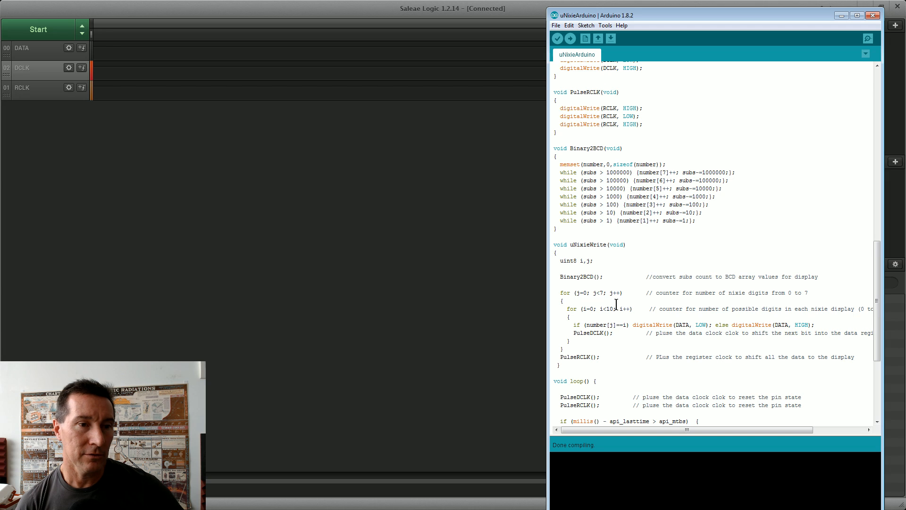
pyautogui.scroll(-3)
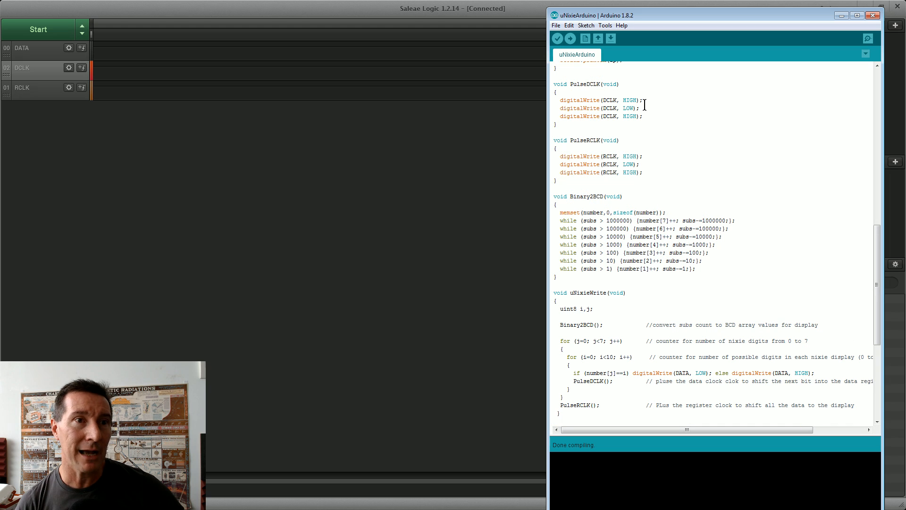
pyautogui.moveTo(589, 94)
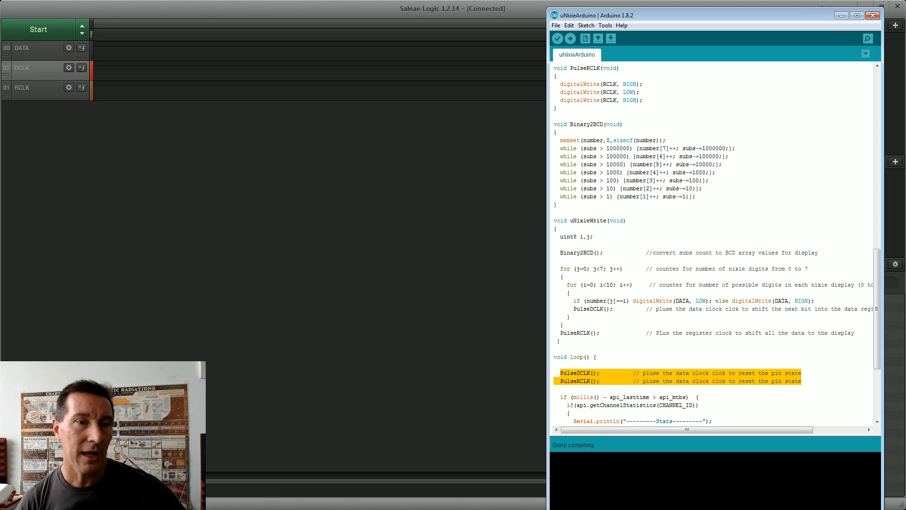
# Deselect the PulseDCLK and PulseRCLK calls at the start of loop().
pyautogui.click(572, 284)
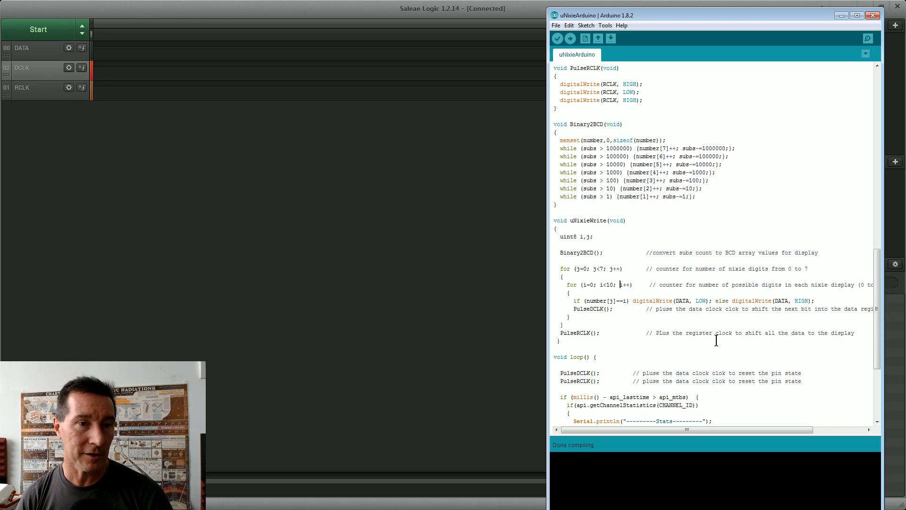
pyautogui.moveTo(668, 333)
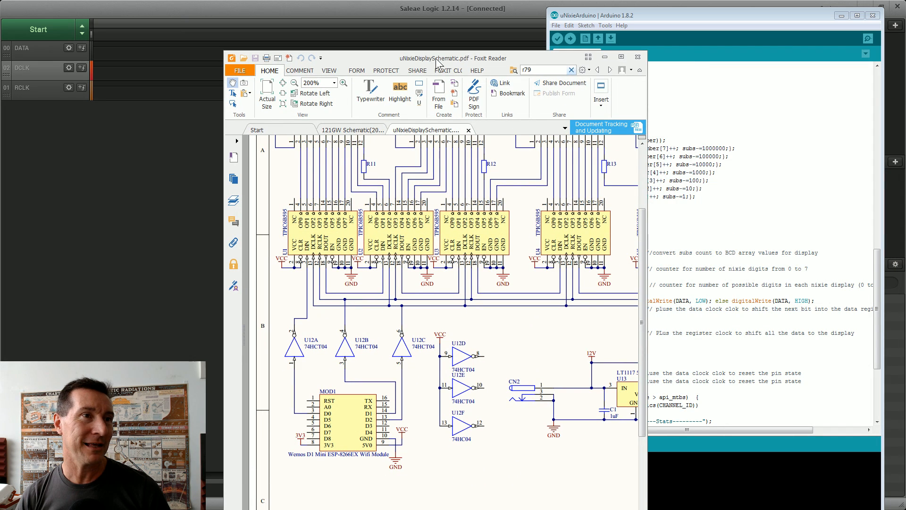
# Maximize Foxit Reader and scroll the Nixie schematic to the right.
pyautogui.click(621, 57)
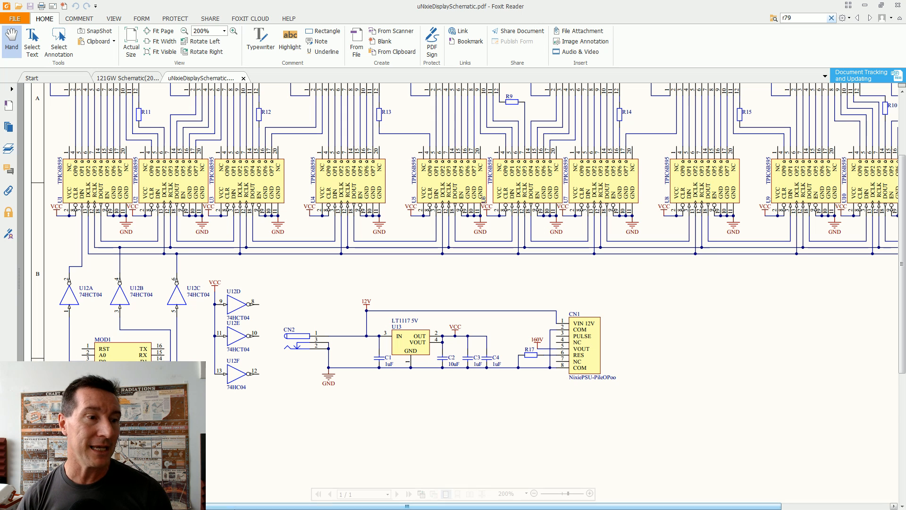
pyautogui.hscroll(3)
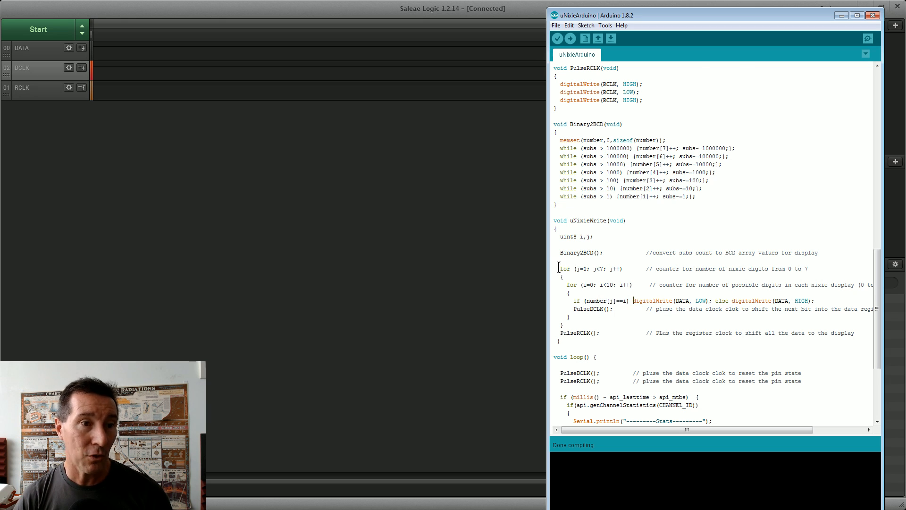
pyautogui.moveTo(558, 268); pyautogui.dragTo(657, 333)
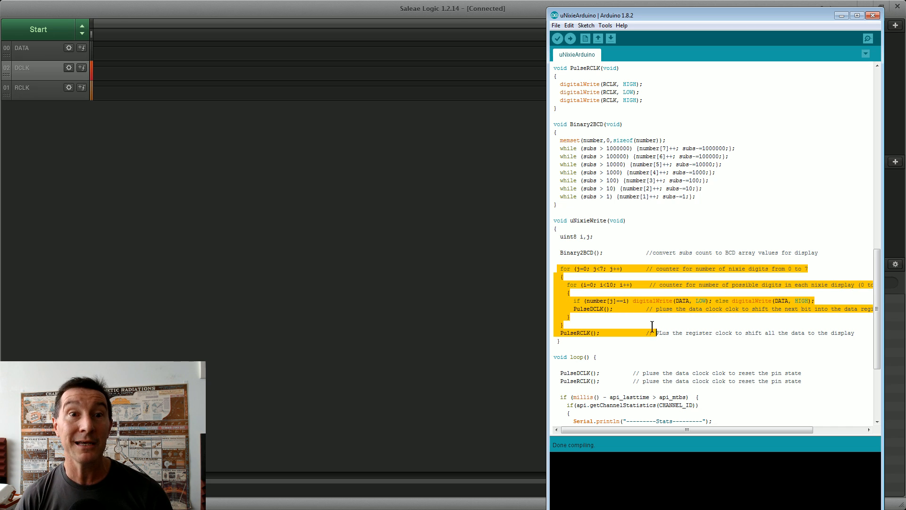
pyautogui.click(656, 301)
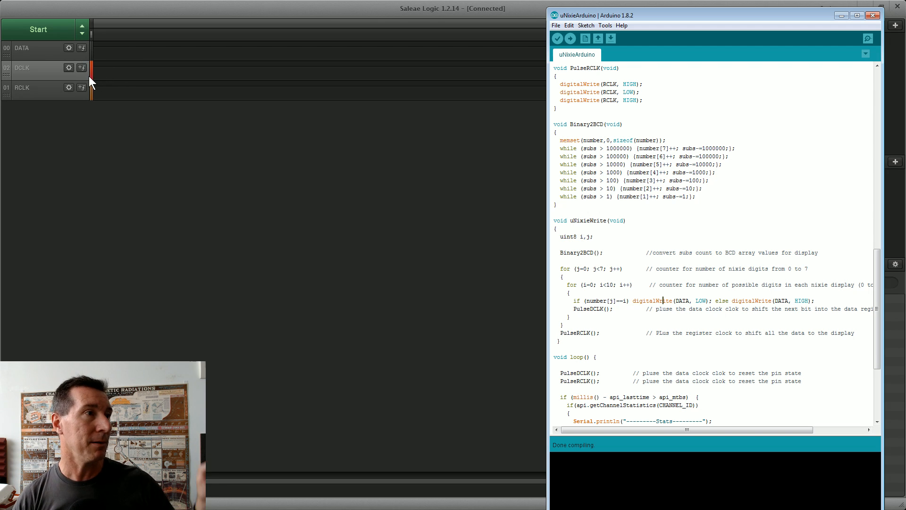
pyautogui.moveTo(168, 78)
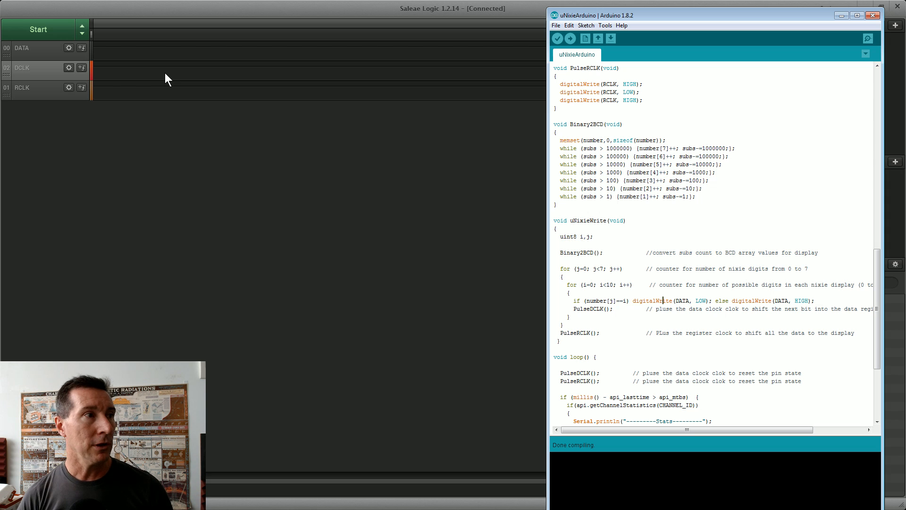
pyautogui.moveTo(296, 97)
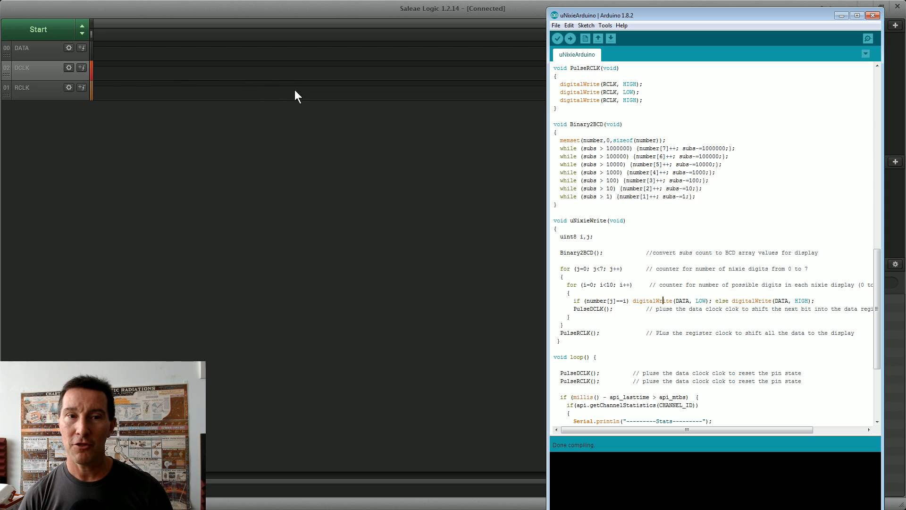
pyautogui.moveTo(20, 55)
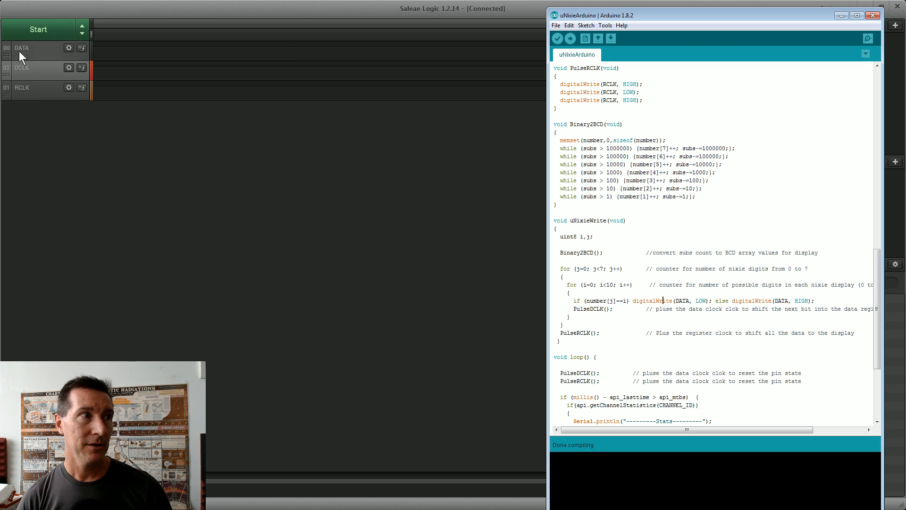
pyautogui.moveTo(47, 58)
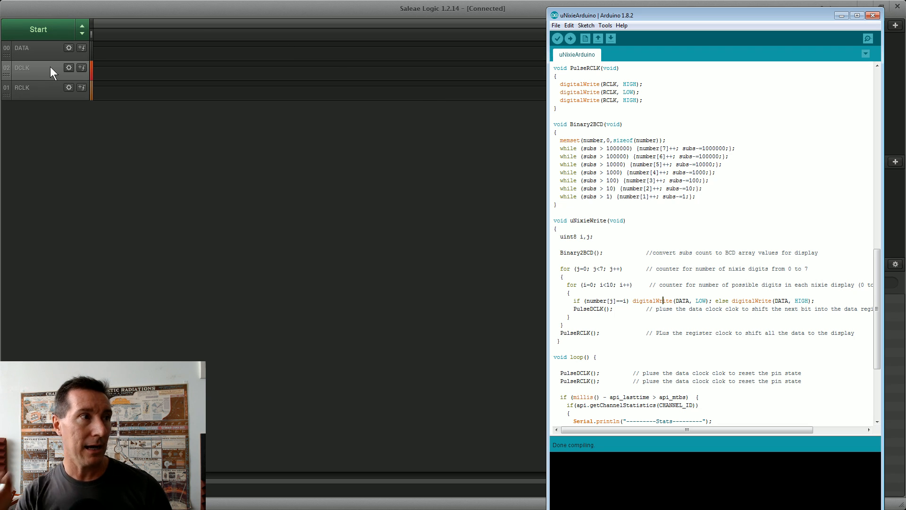
pyautogui.moveTo(84, 81)
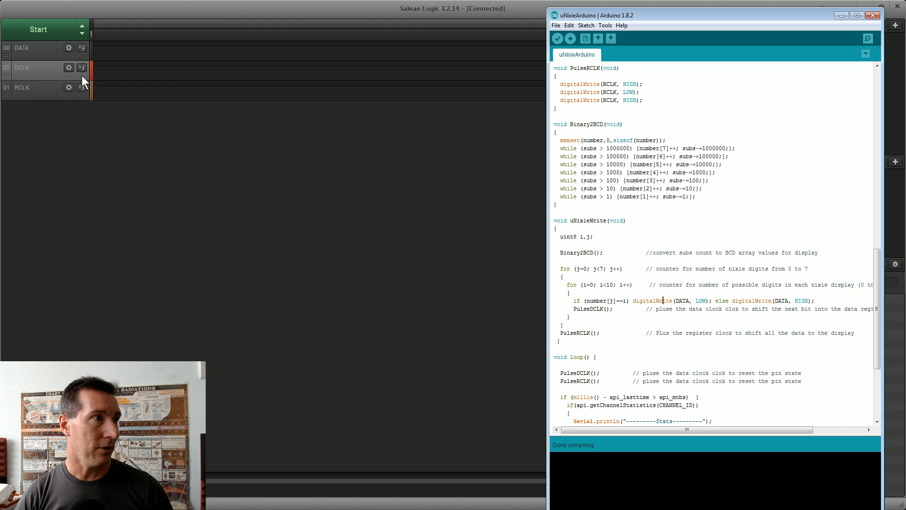
pyautogui.moveTo(266, 111)
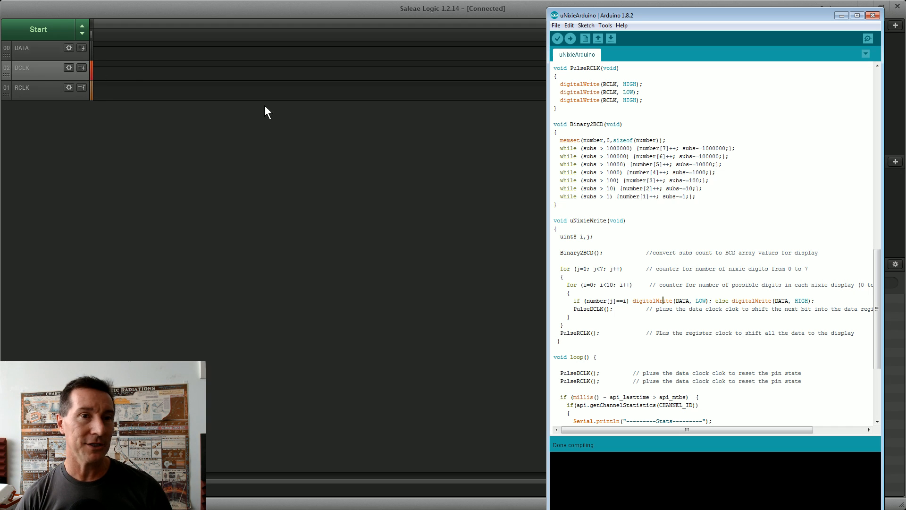
pyautogui.moveTo(36, 92)
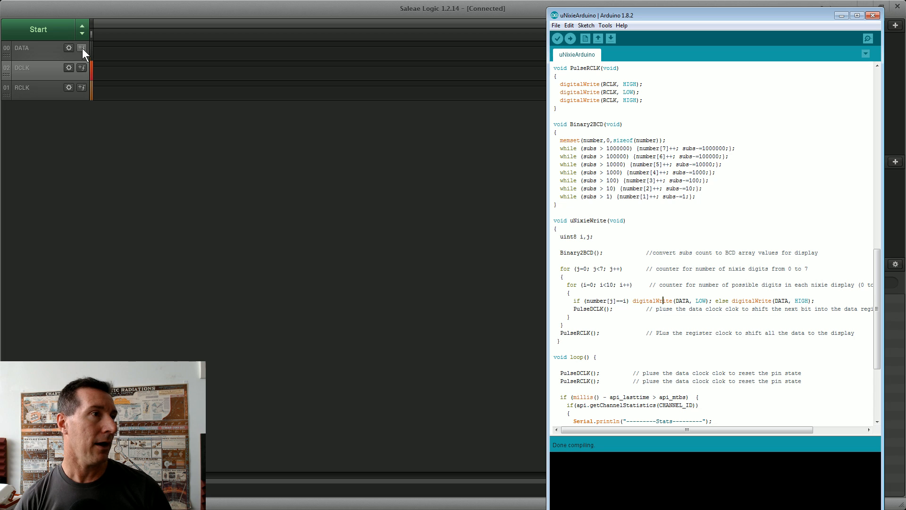
# Set the DATA channel to trigger on a falling edge.
pyautogui.click(82, 48)
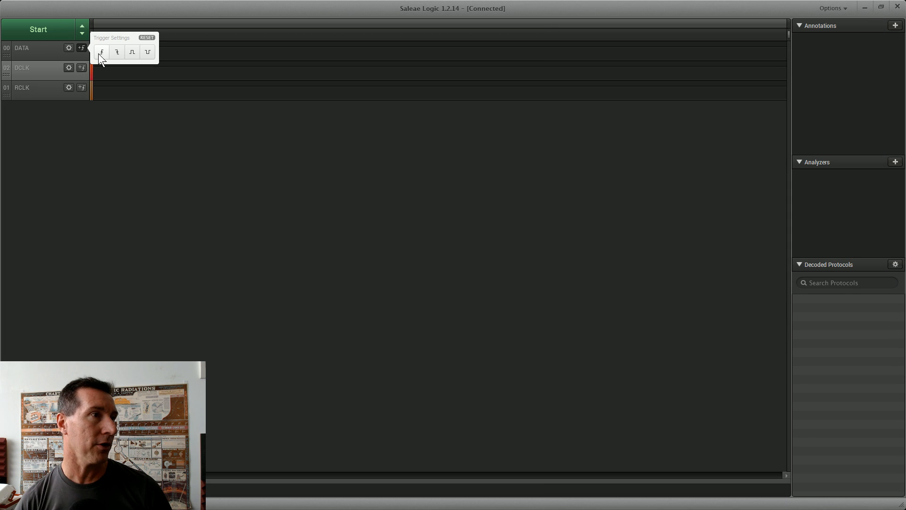
pyautogui.moveTo(117, 52)
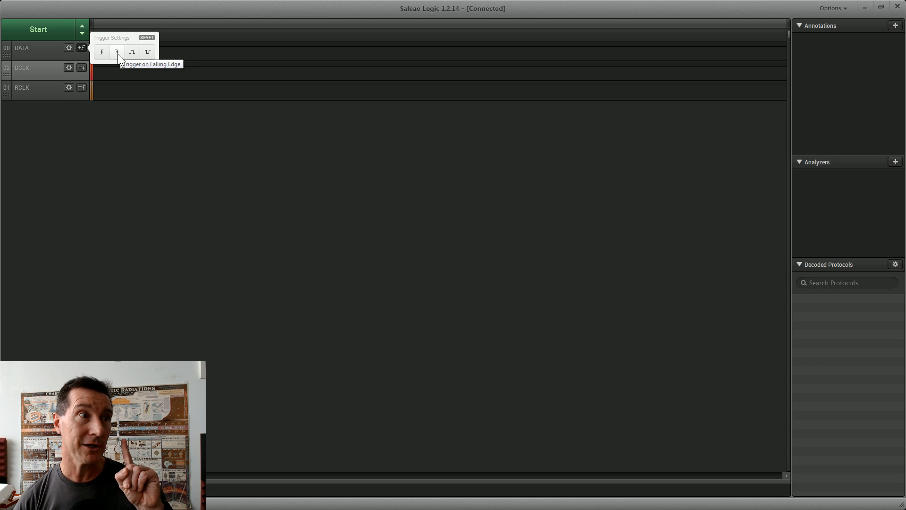
pyautogui.click(118, 52)
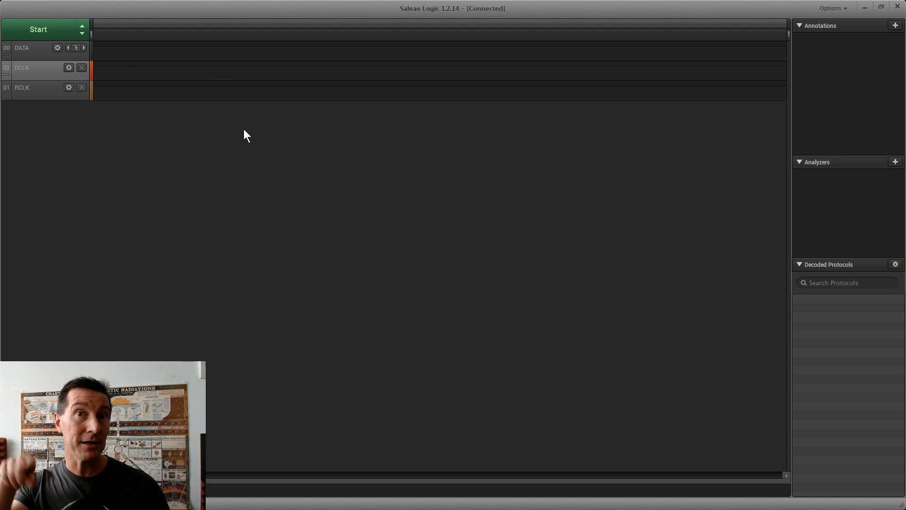
pyautogui.moveTo(223, 151)
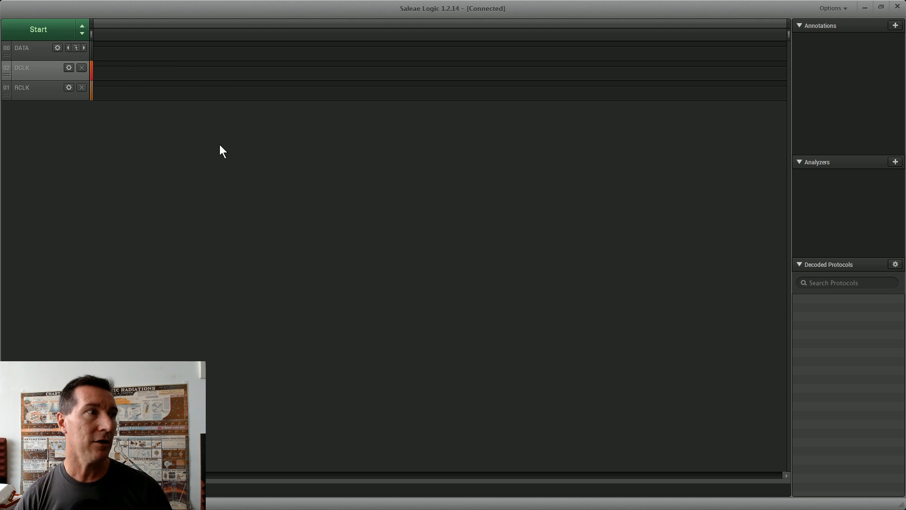
pyautogui.moveTo(86, 110)
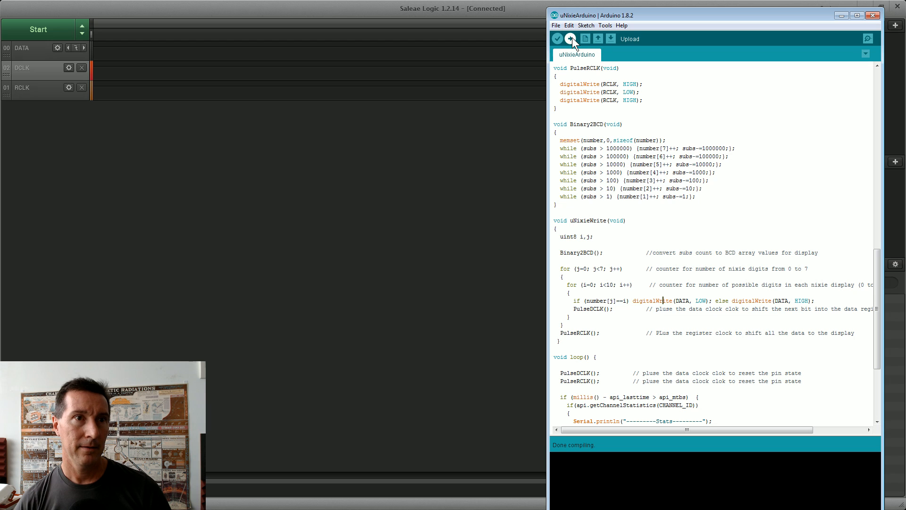
# Upload the uNixieArduino sketch to the WeMos board until Done uploading.
pyautogui.click(570, 38)
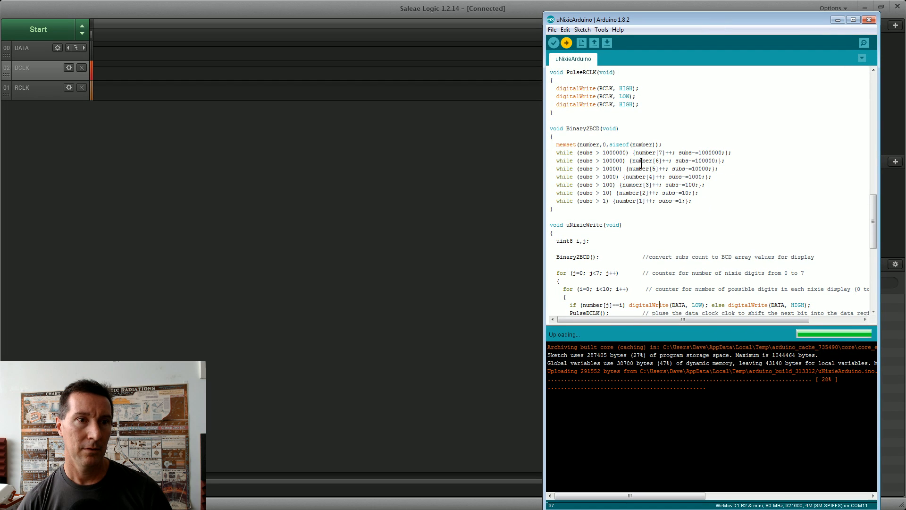
pyautogui.scroll(-3)
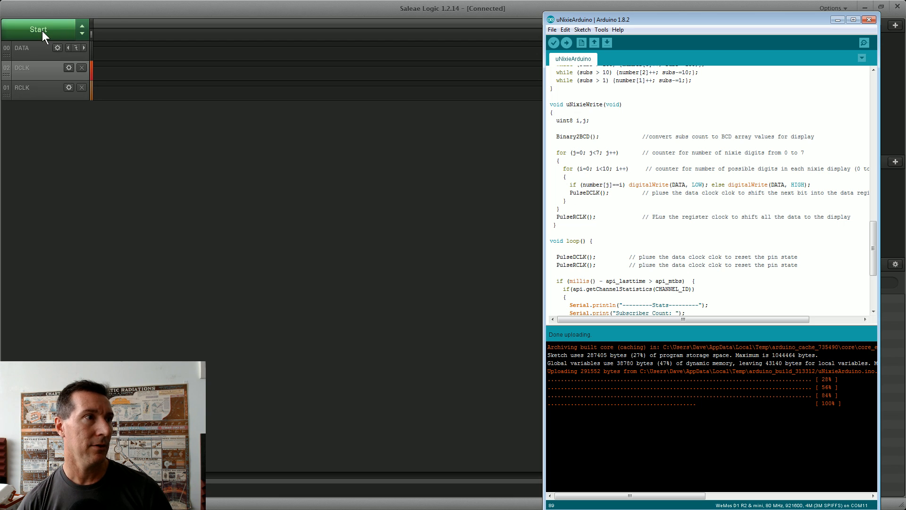
# Start a one-second 24 MHz capture of DATA, DCLK and RCLK and view the triggered result.
pyautogui.click(38, 29)
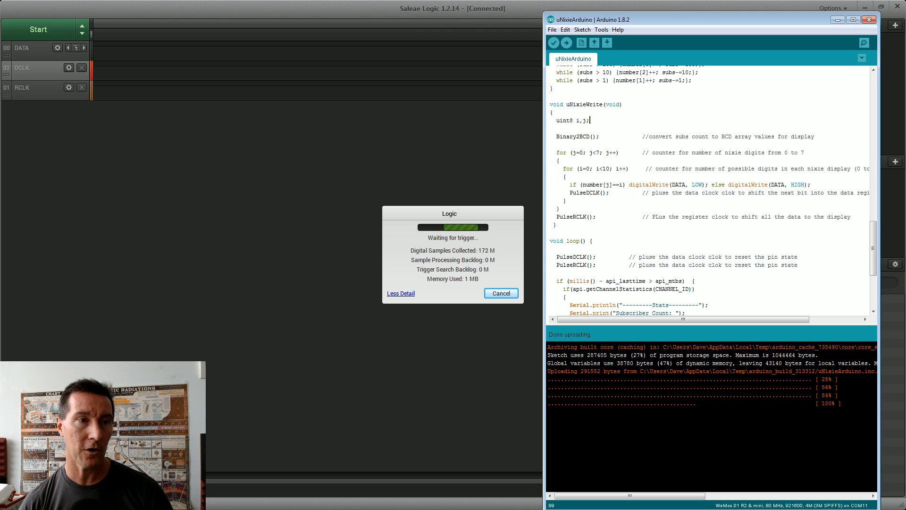
pyautogui.click(601, 29)
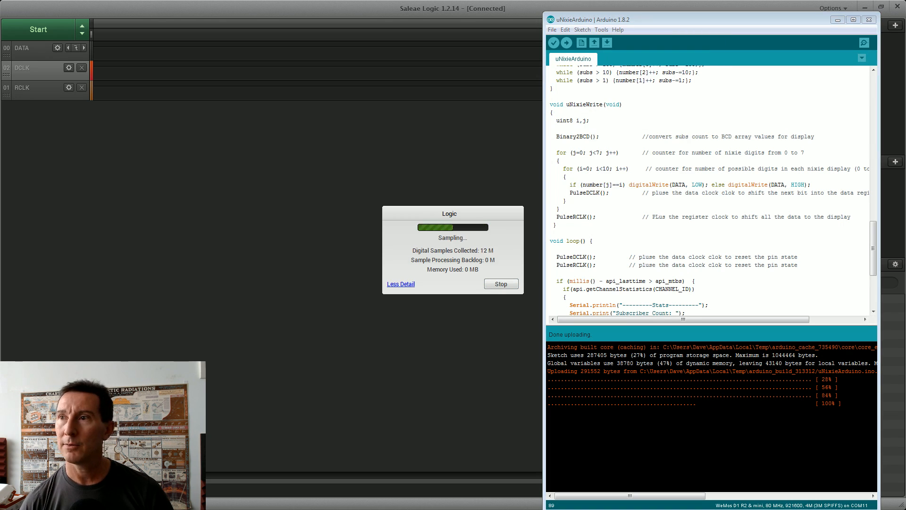
pyautogui.click(864, 43)
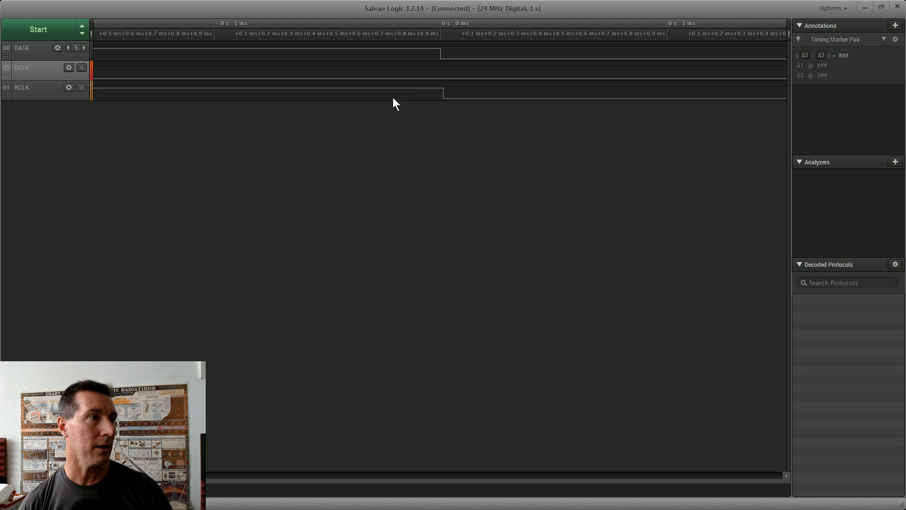
pyautogui.moveTo(429, 91)
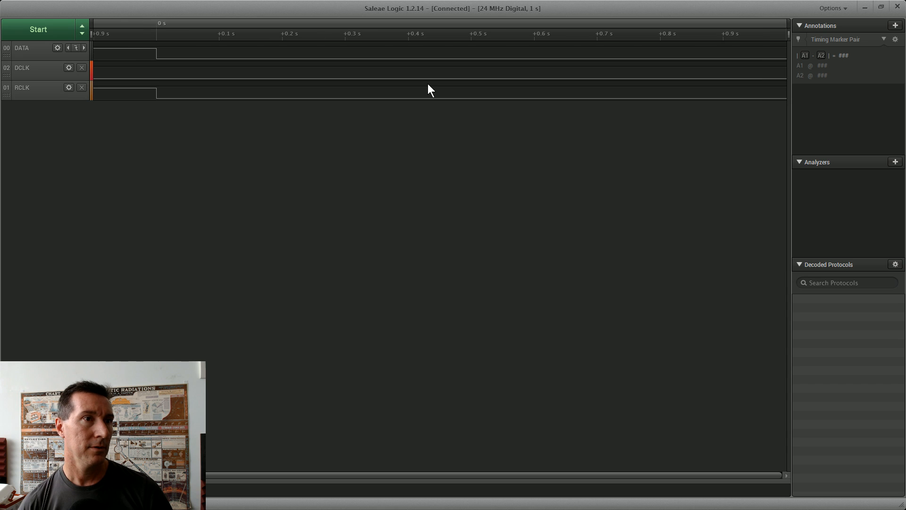
pyautogui.moveTo(337, 105)
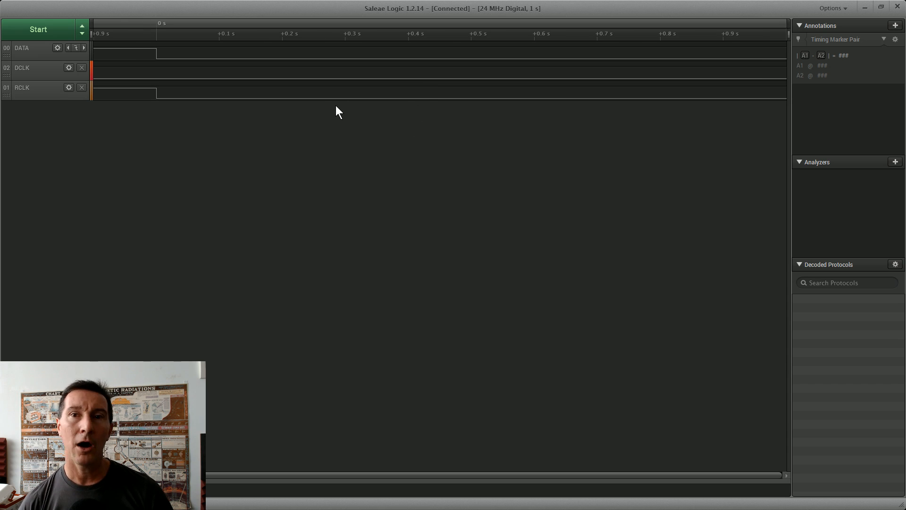
pyautogui.moveTo(198, 107)
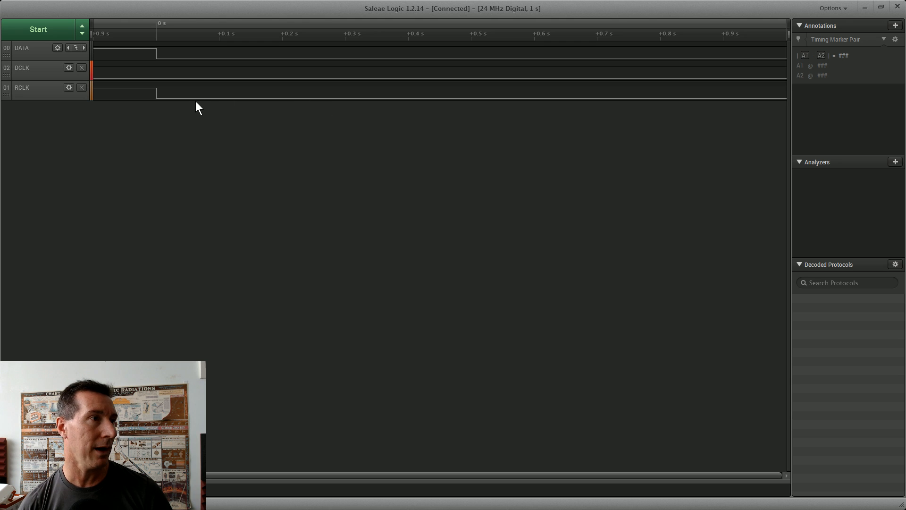
pyautogui.moveTo(230, 128)
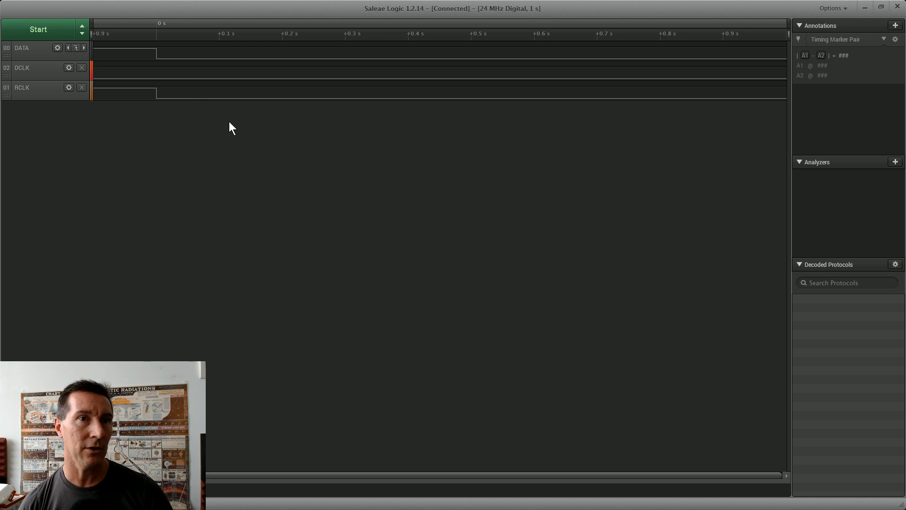
# Start a new capture of the DCLK and RCLK bursts after DATA rises.
pyautogui.click(38, 30)
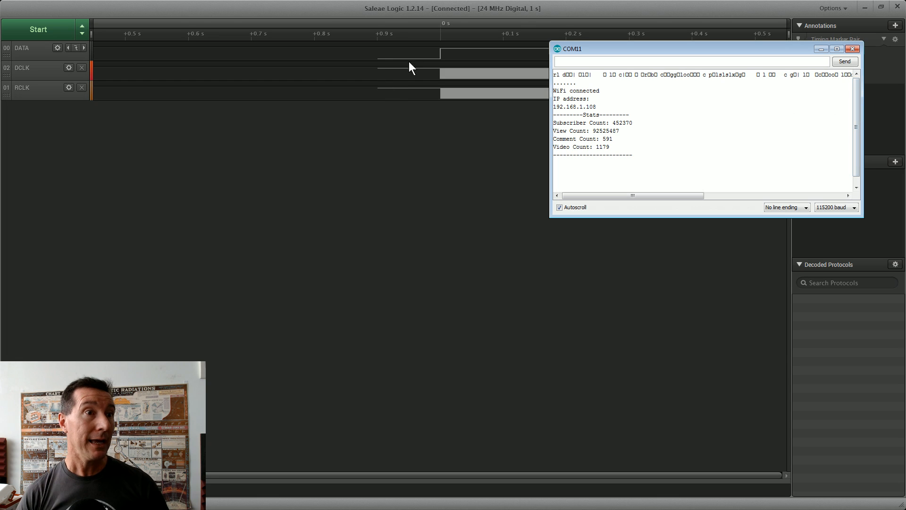
pyautogui.moveTo(444, 58)
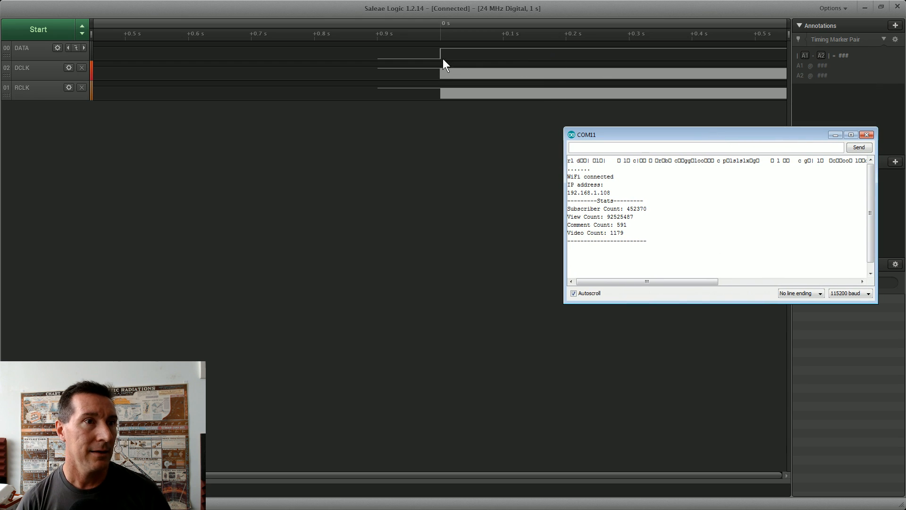
pyautogui.moveTo(466, 60)
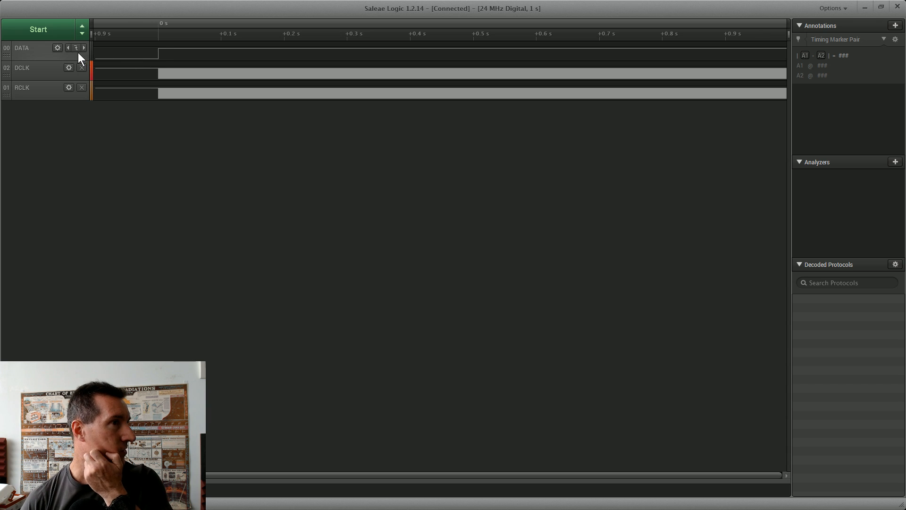
pyautogui.moveTo(188, 54)
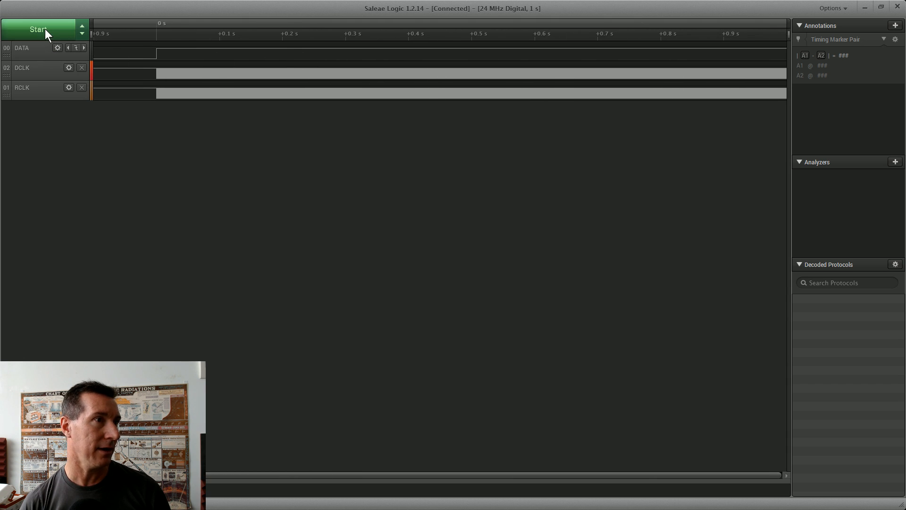
# Arm another capture and move the COM11 serial monitor window up out of the way.
pyautogui.click(38, 29)
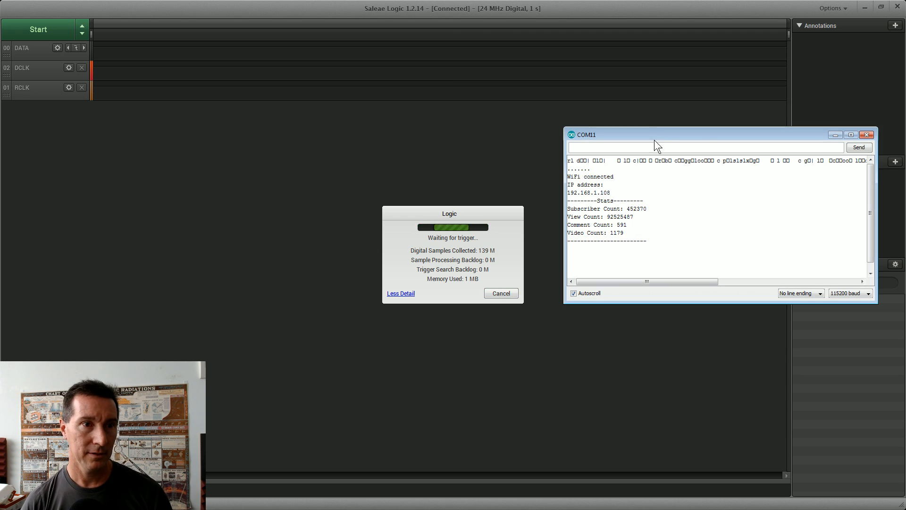
pyautogui.moveTo(653, 134); pyautogui.dragTo(653, 63)
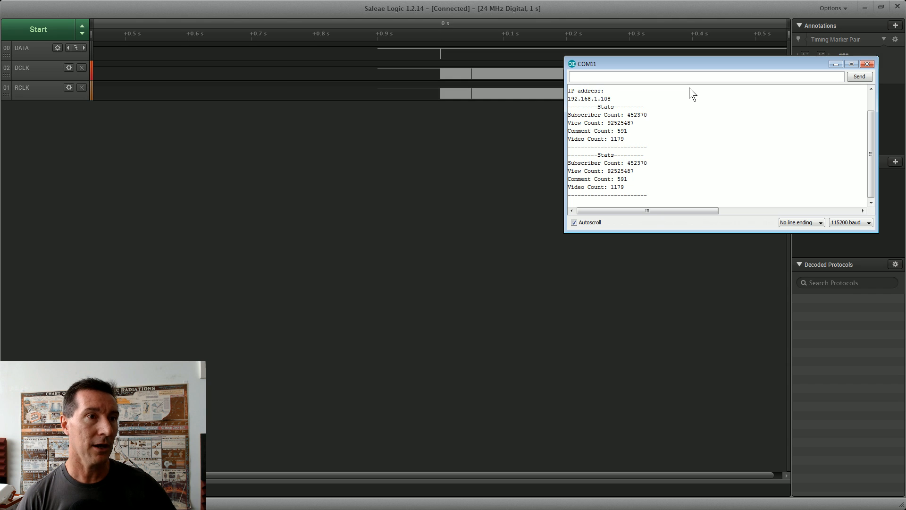
# Bring the Logic capture forward and zoom into the burst at 0 s to millisecond scale.
pyautogui.click(868, 63)
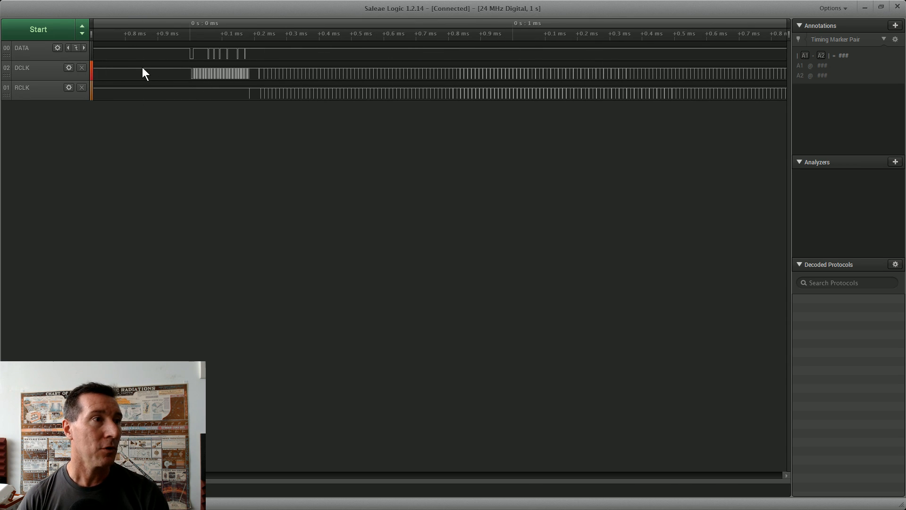
pyautogui.scroll(-3)
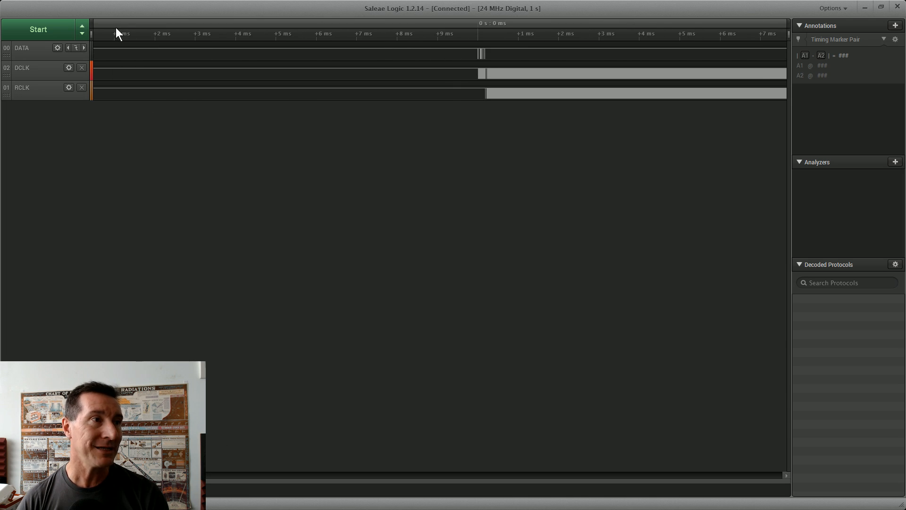
pyautogui.moveTo(251, 111)
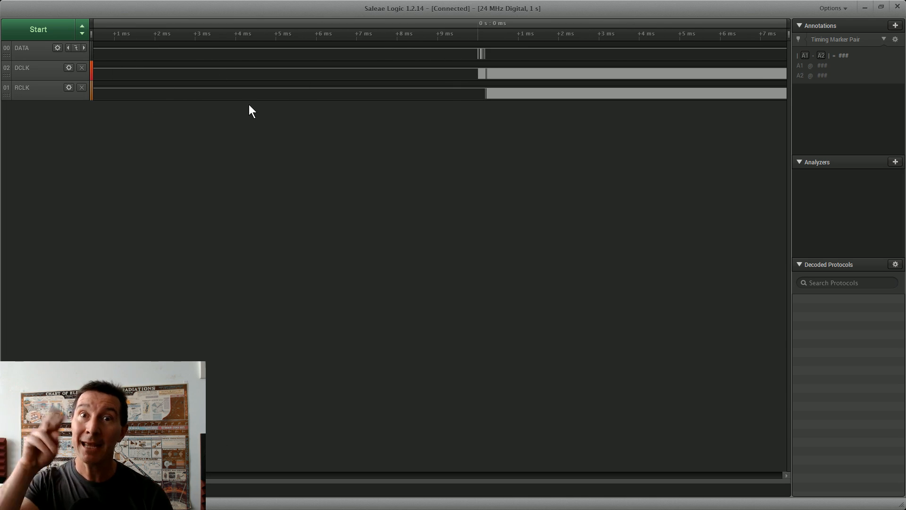
pyautogui.moveTo(484, 66)
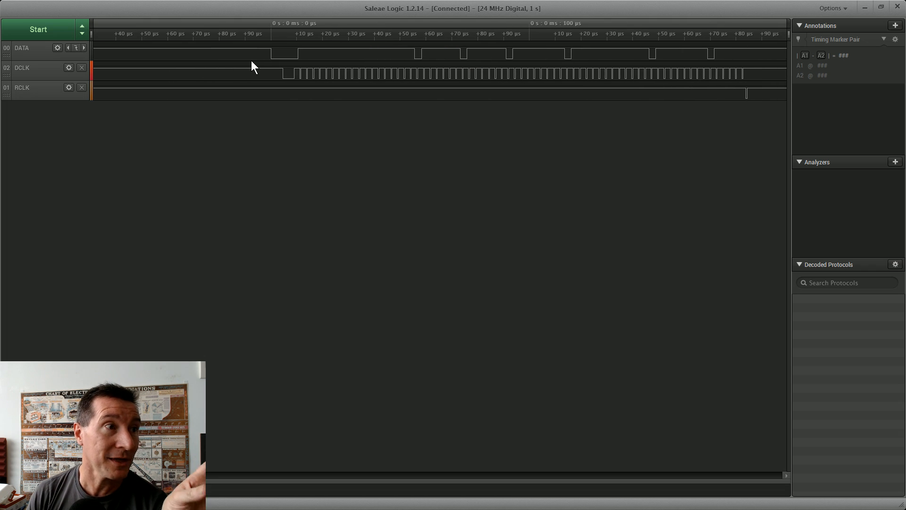
pyautogui.moveTo(266, 63)
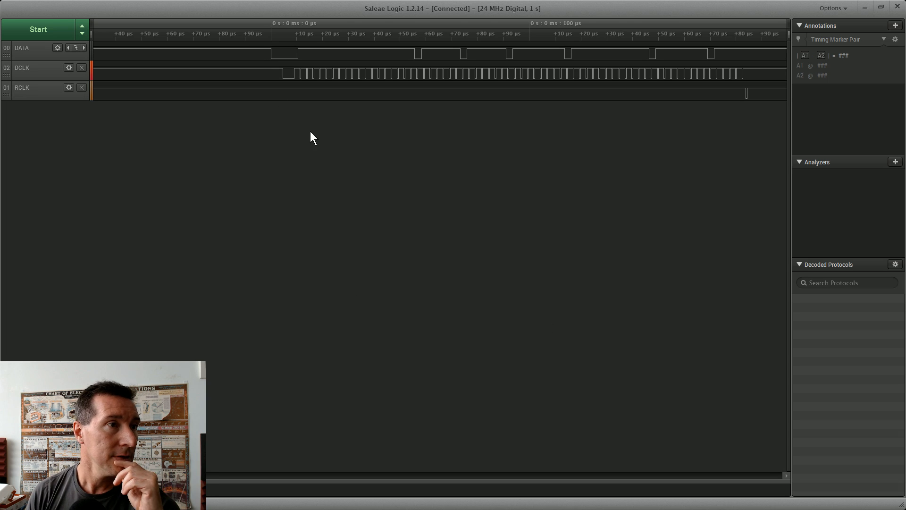
pyautogui.moveTo(781, 204)
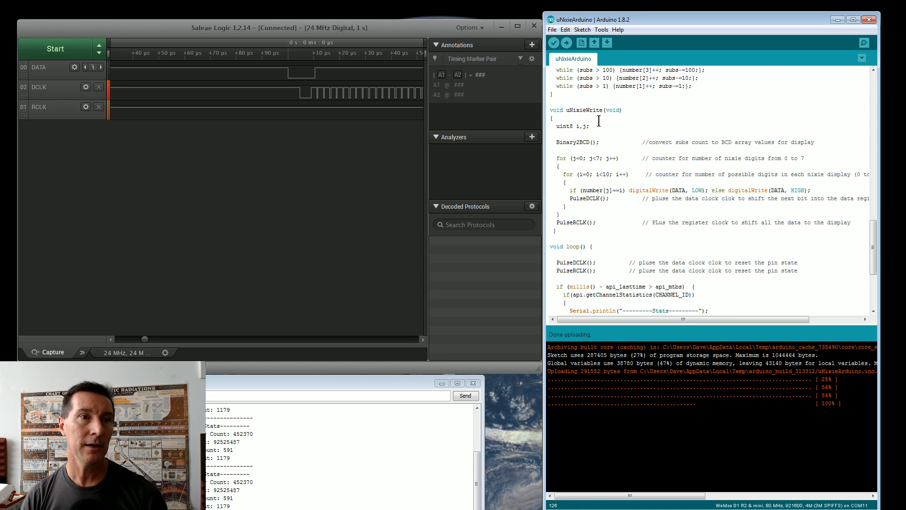
# Mark the Binary2BCD call in the Arduino sketch before viewing the DATA/DCLK burst.
pyautogui.doubleClick(577, 142)
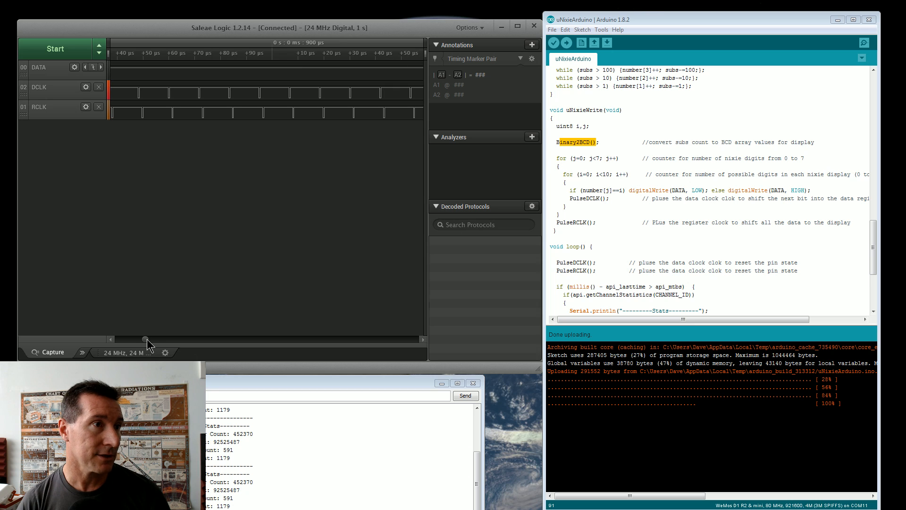
pyautogui.moveTo(267, 41)
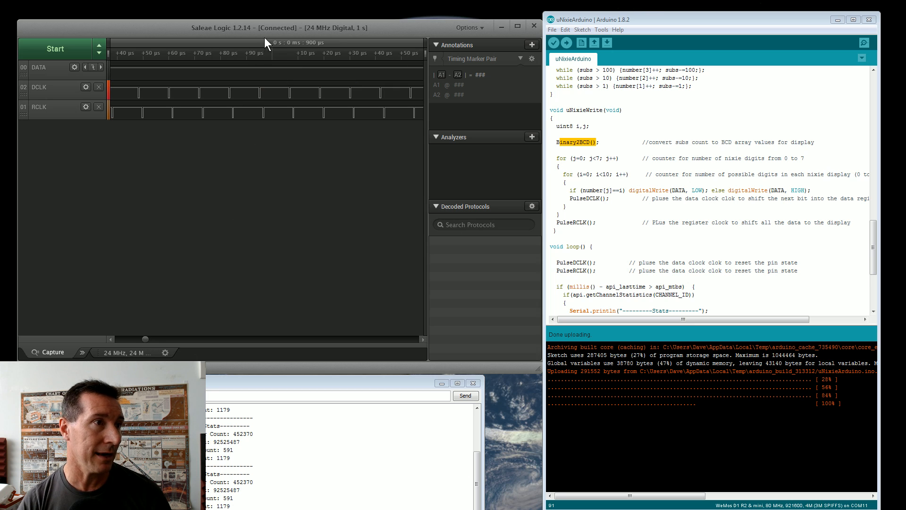
pyautogui.moveTo(225, 178)
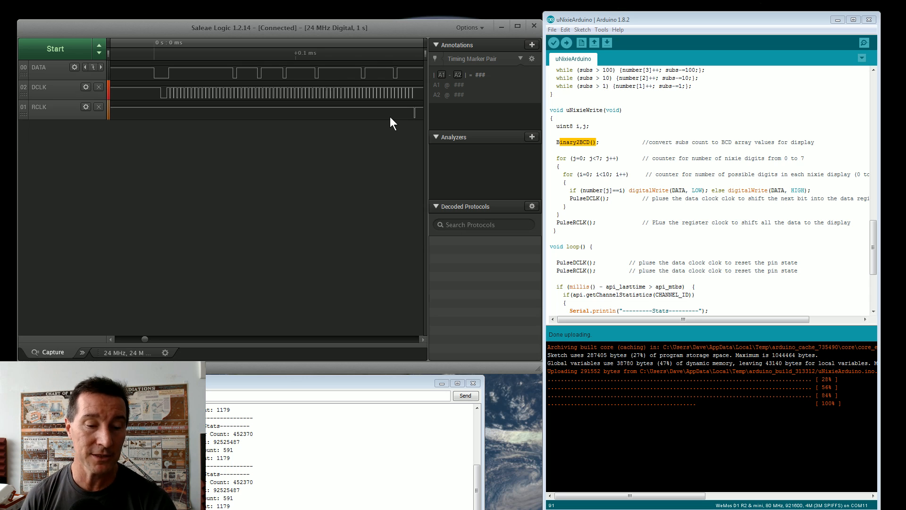
pyautogui.moveTo(440, 117)
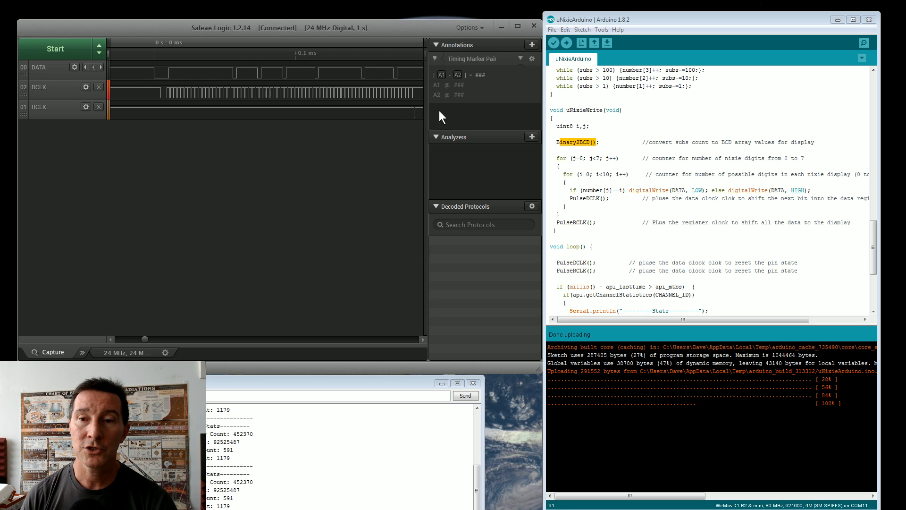
pyautogui.moveTo(450, 171)
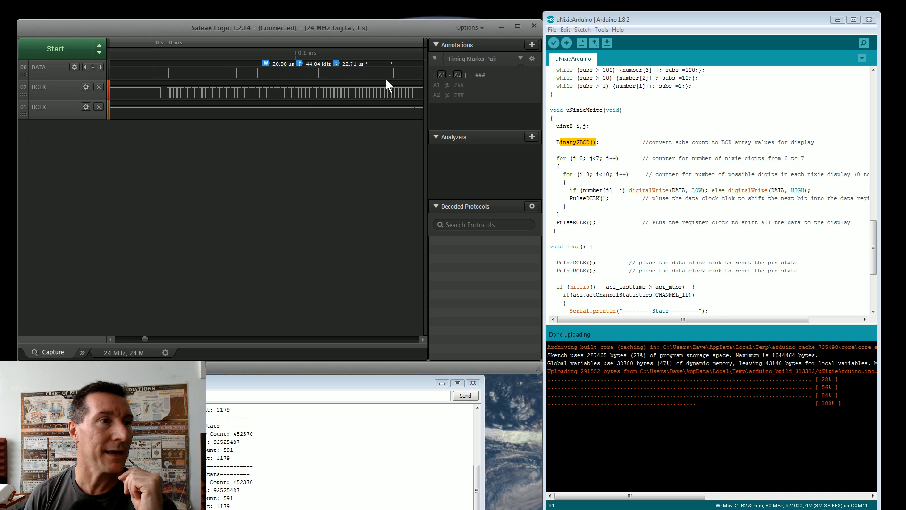
pyautogui.moveTo(306, 87)
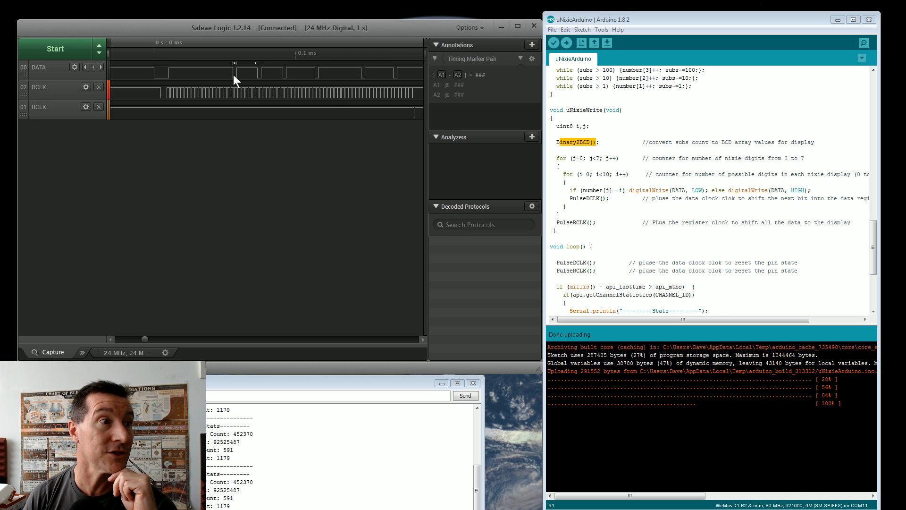
pyautogui.moveTo(703, 204)
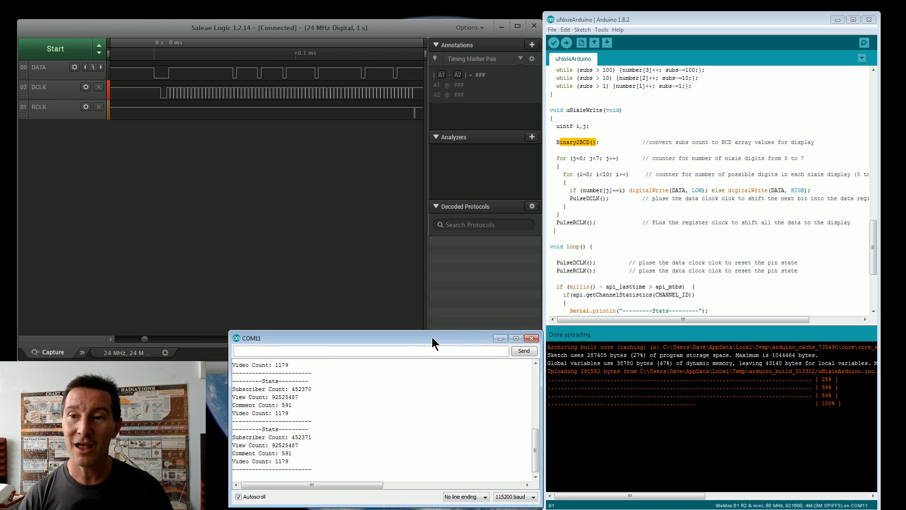
# Move the COM11 serial stats window lower beside the Logic capture.
pyautogui.moveTo(434, 338); pyautogui.dragTo(398, 315)
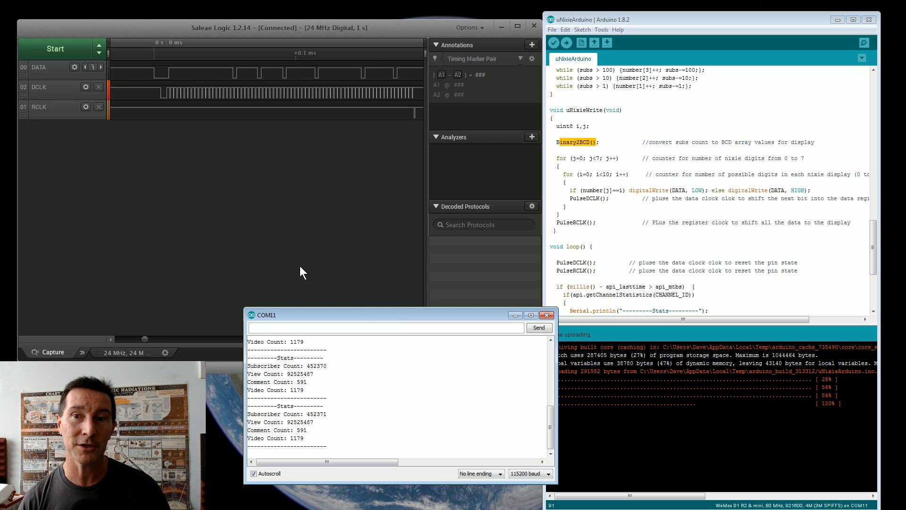
pyautogui.moveTo(254, 45)
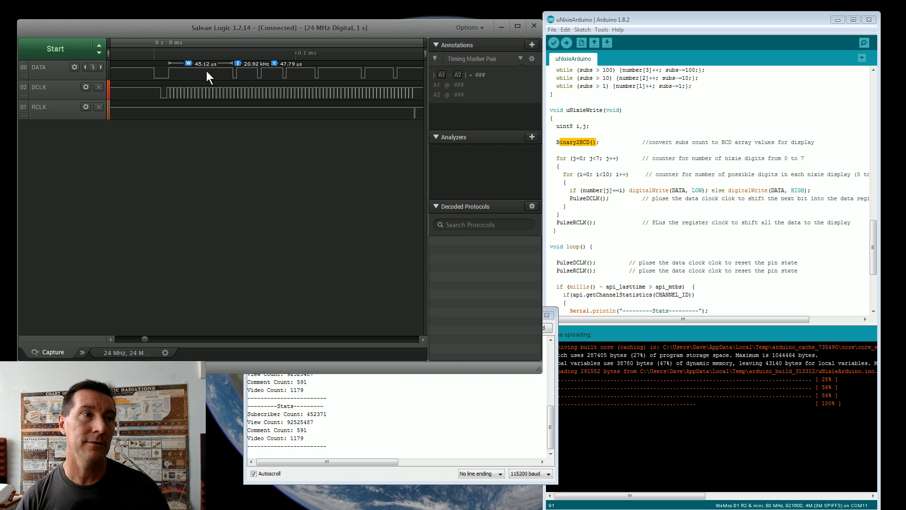
pyautogui.moveTo(220, 77)
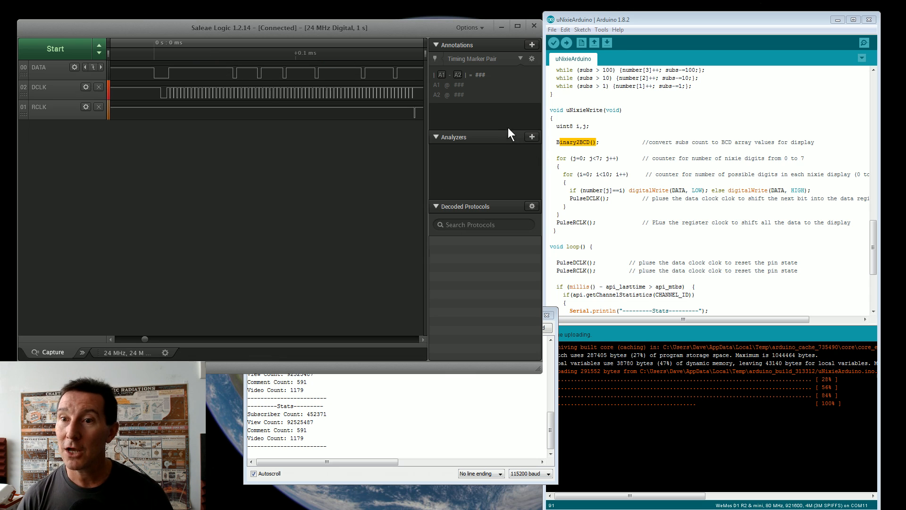
pyautogui.moveTo(415, 134)
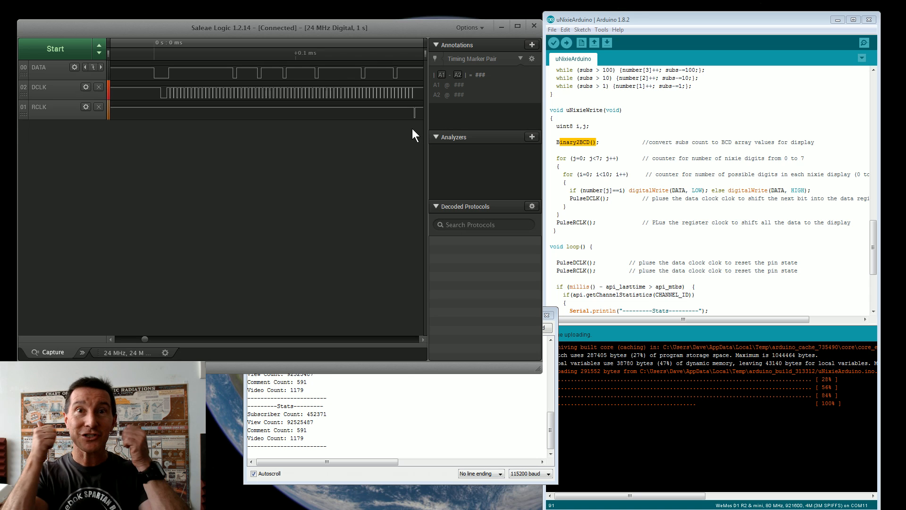
pyautogui.moveTo(410, 104)
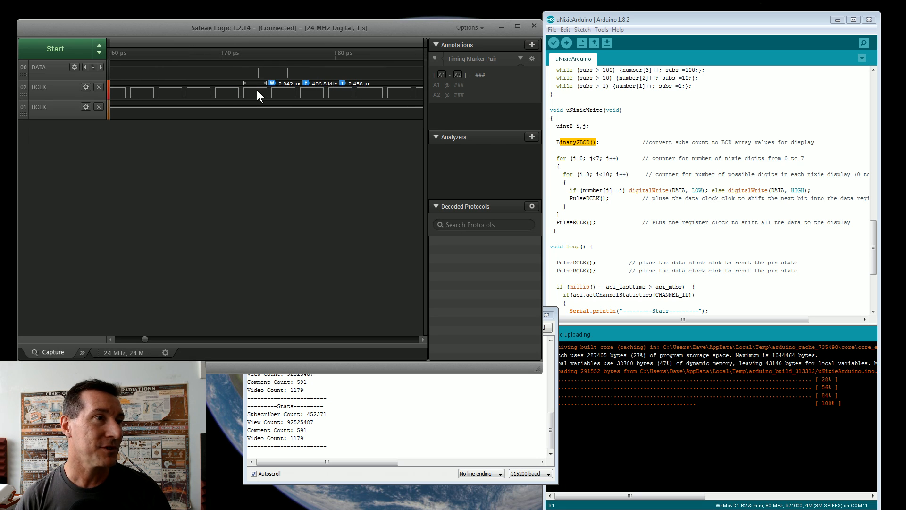
pyautogui.moveTo(266, 98)
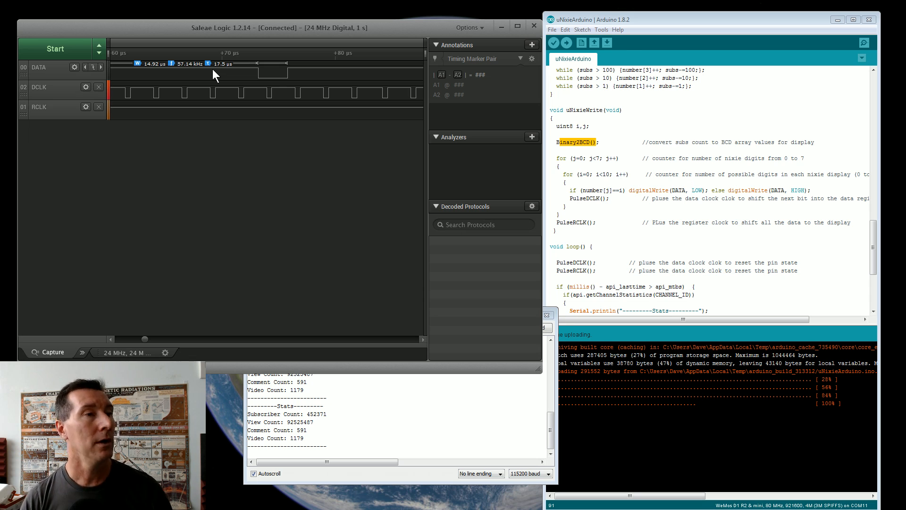
pyautogui.moveTo(241, 76)
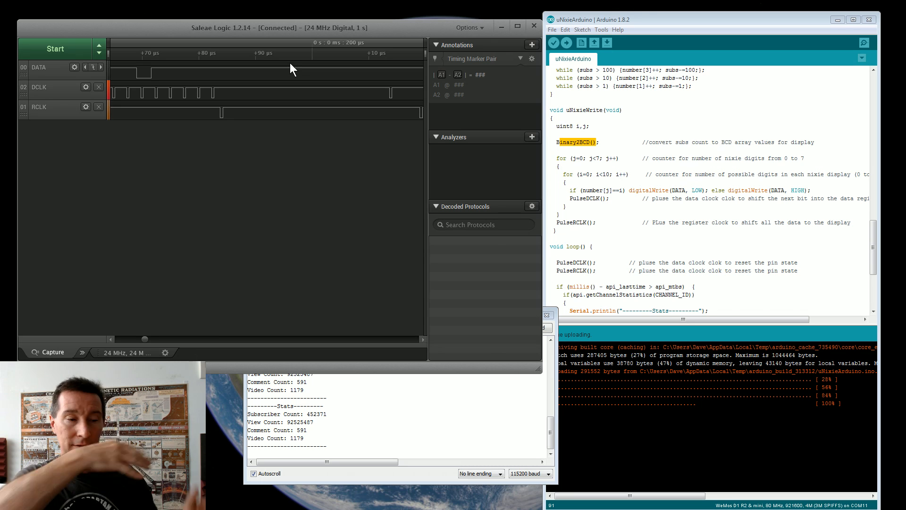
pyautogui.moveTo(499, 60)
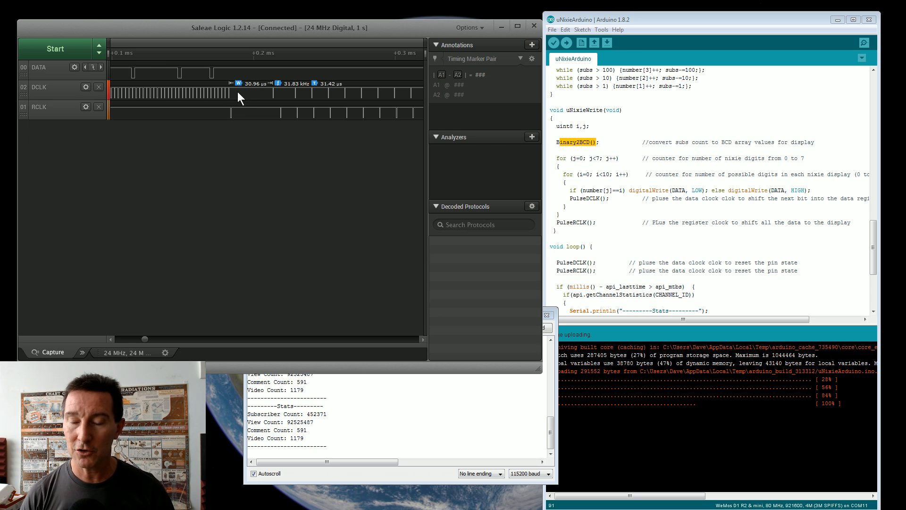
pyautogui.moveTo(622, 134)
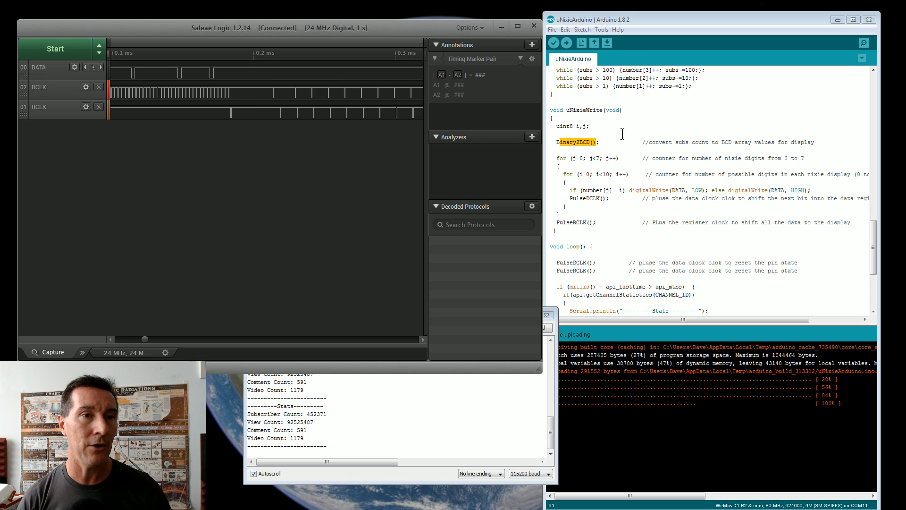